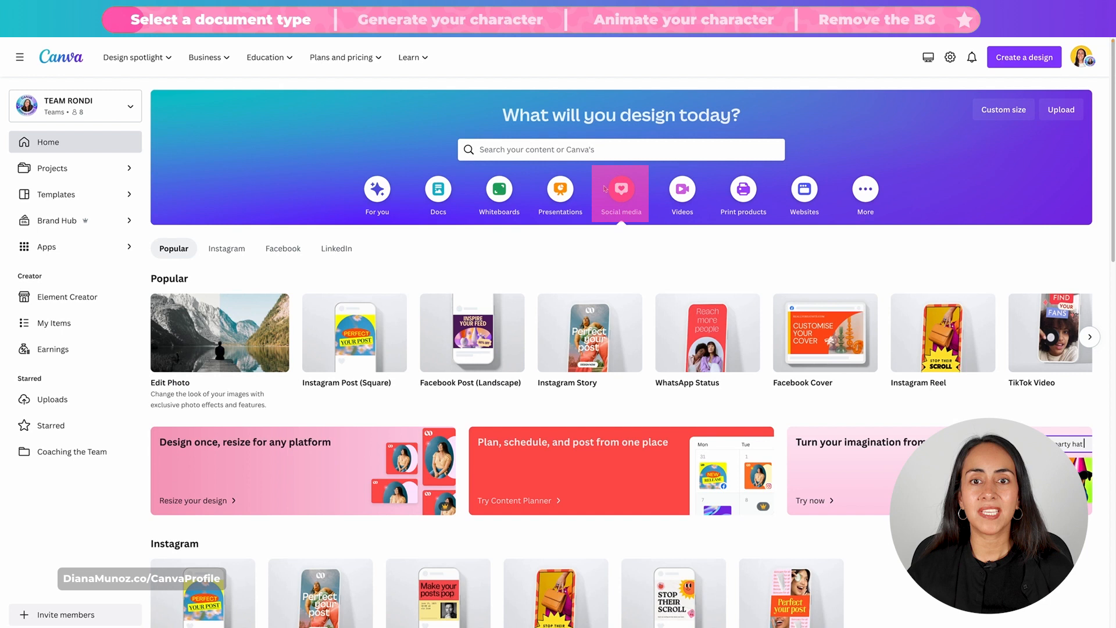
{"action": "mouse_move", "coordinate": [577, 379]}
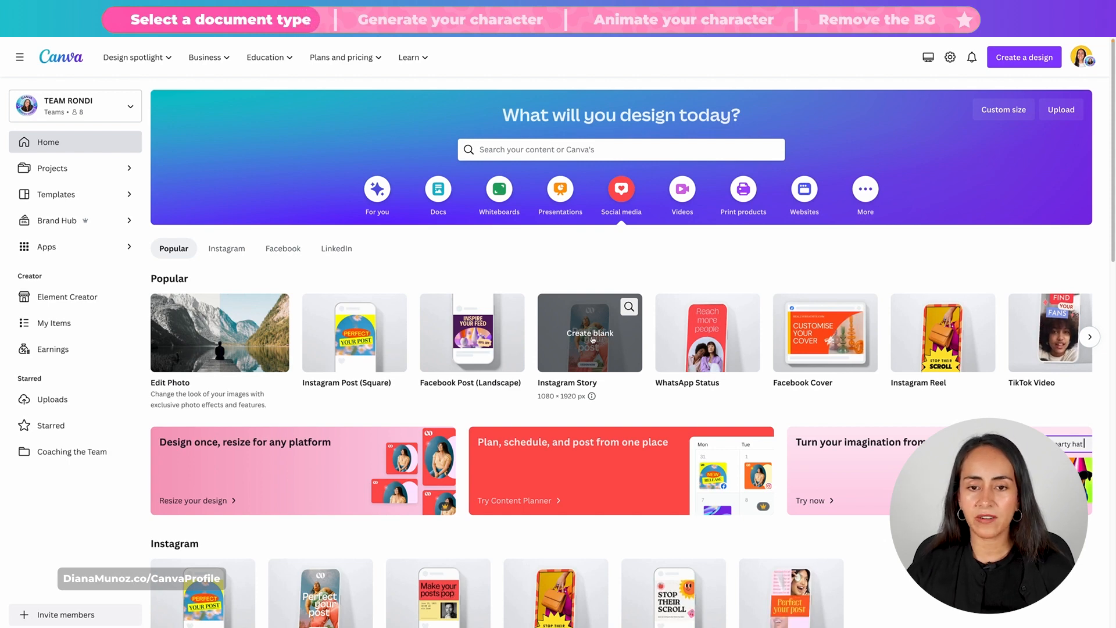
Step: Start a blank Instagram Story design from the Canva home page
{"action": "left_click", "coordinate": [590, 333]}
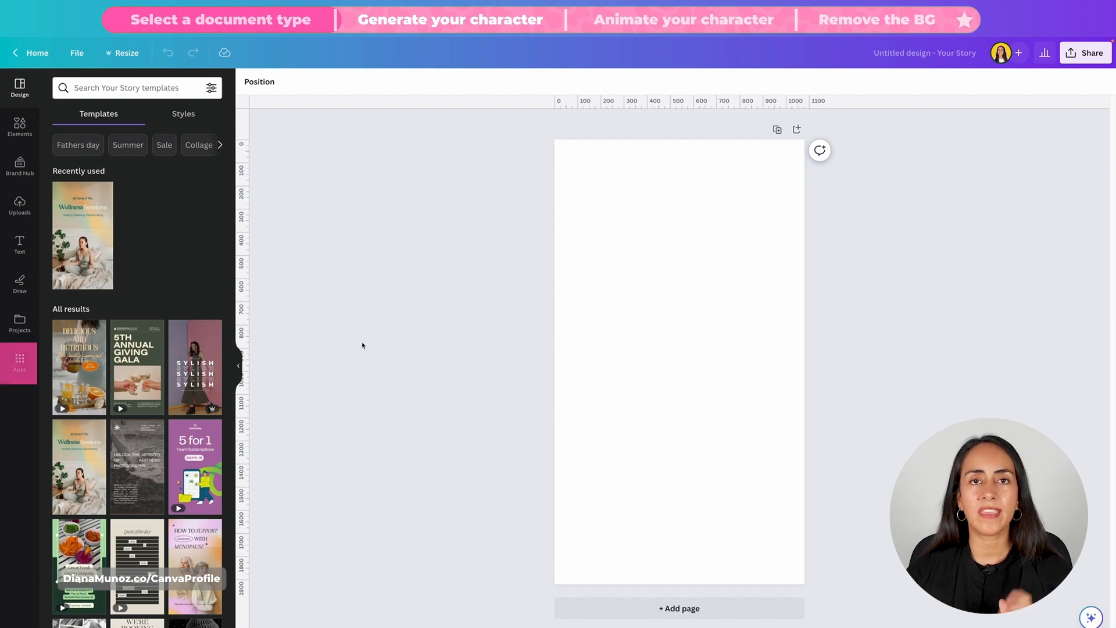
Step: Find and launch the Text to Image app from Canva's Apps sidebar
{"action": "left_click", "coordinate": [18, 363]}
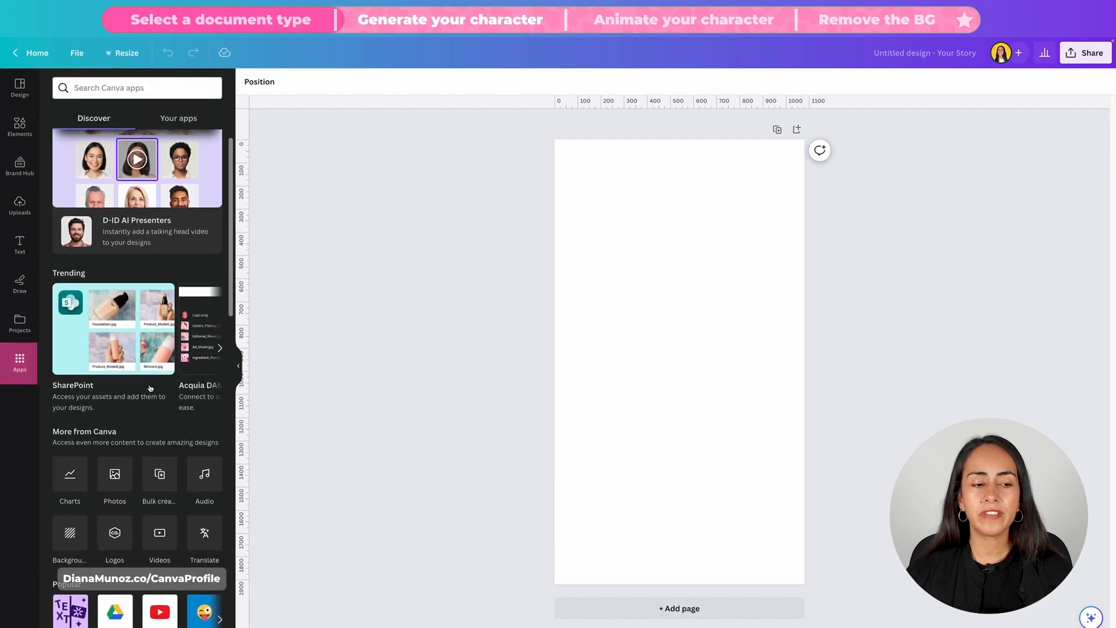
{"action": "scroll", "scroll_direction": "down", "scroll_amount": 3}
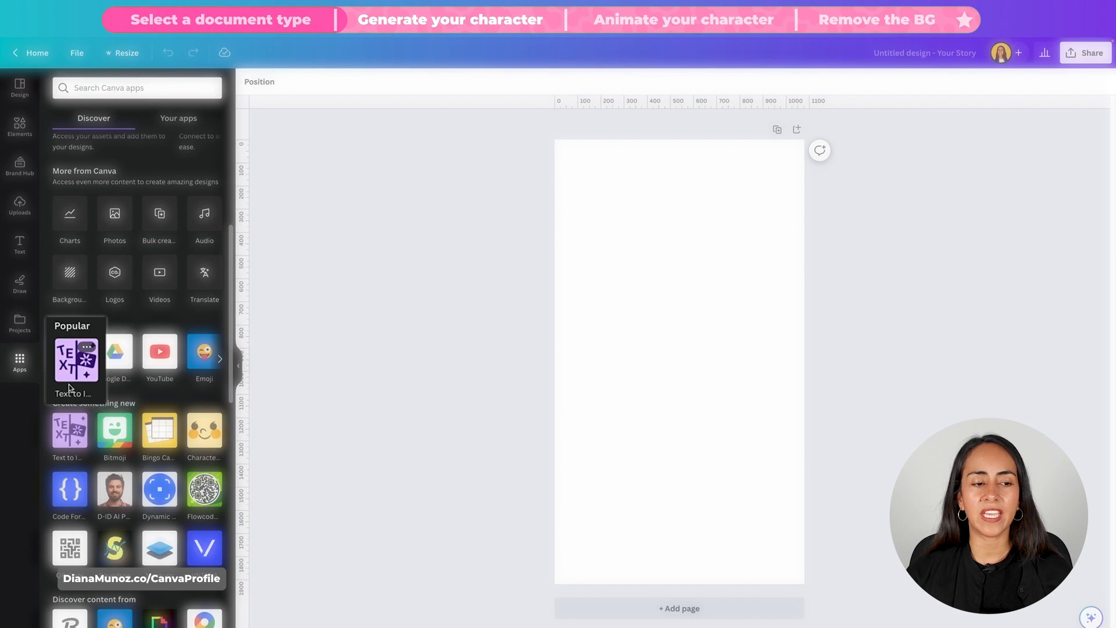
{"action": "mouse_move", "coordinate": [87, 342]}
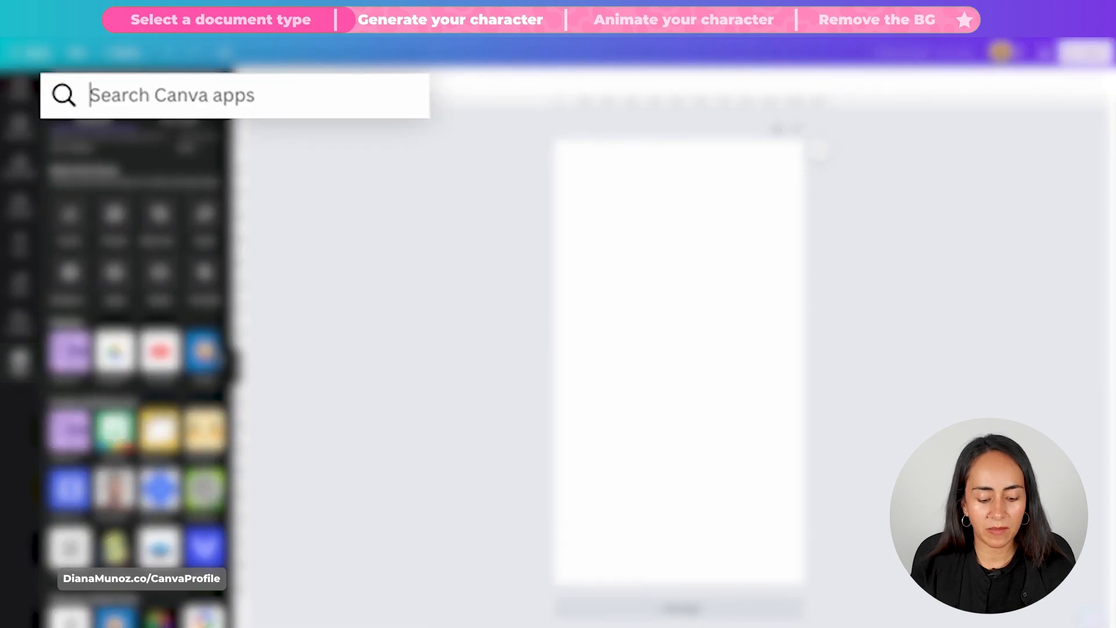
{"action": "type", "text": "text to image"}
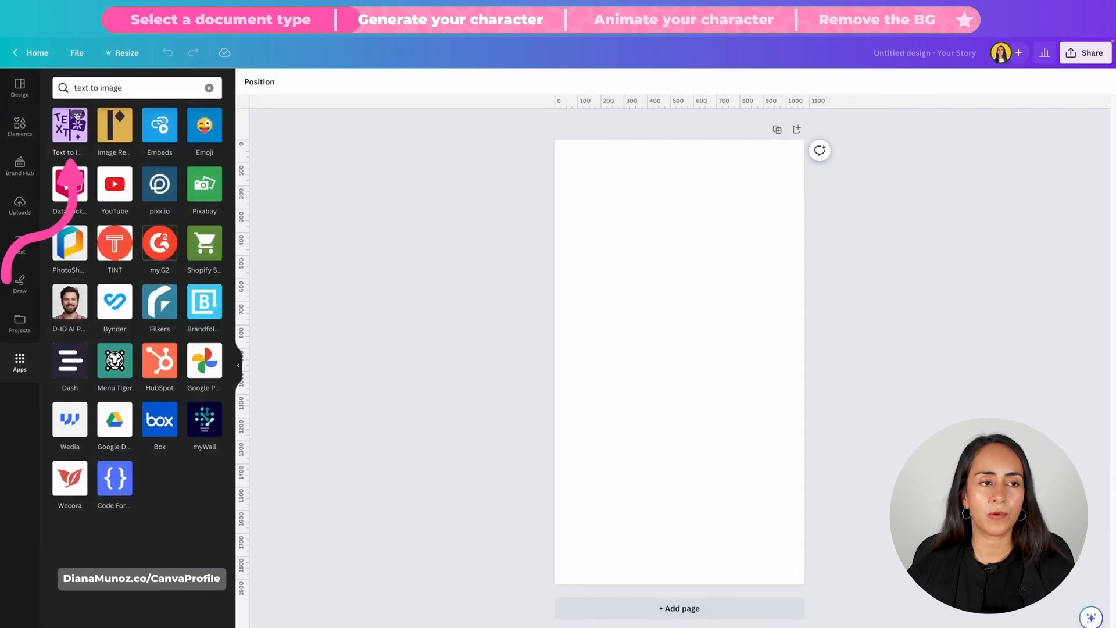
{"action": "left_click", "coordinate": [69, 123]}
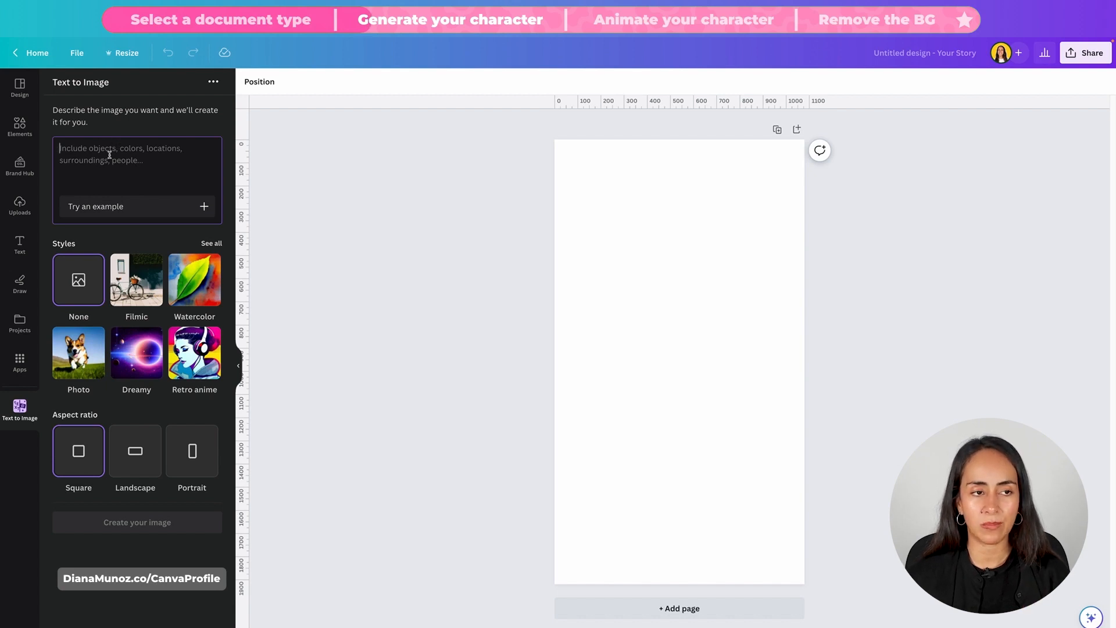
Step: Enter the prompt 'Bear with defined legs, arms and neck' with Color Pencil style and Portrait ratio
{"action": "type", "text": "Bear with defined"}
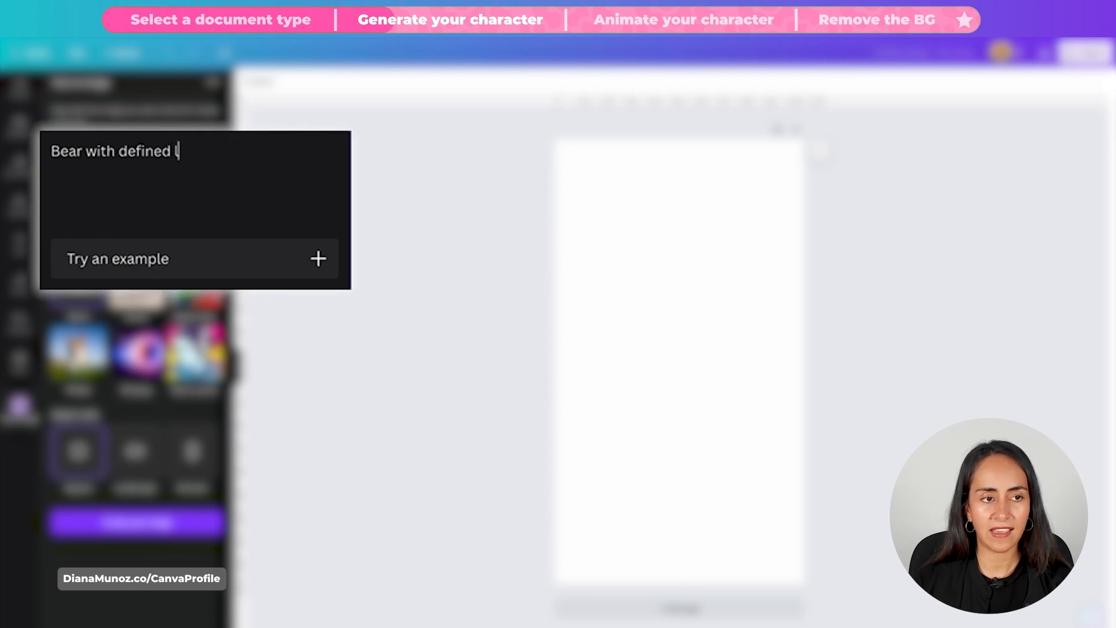
{"action": "type", "text": "legs, arms and neck"}
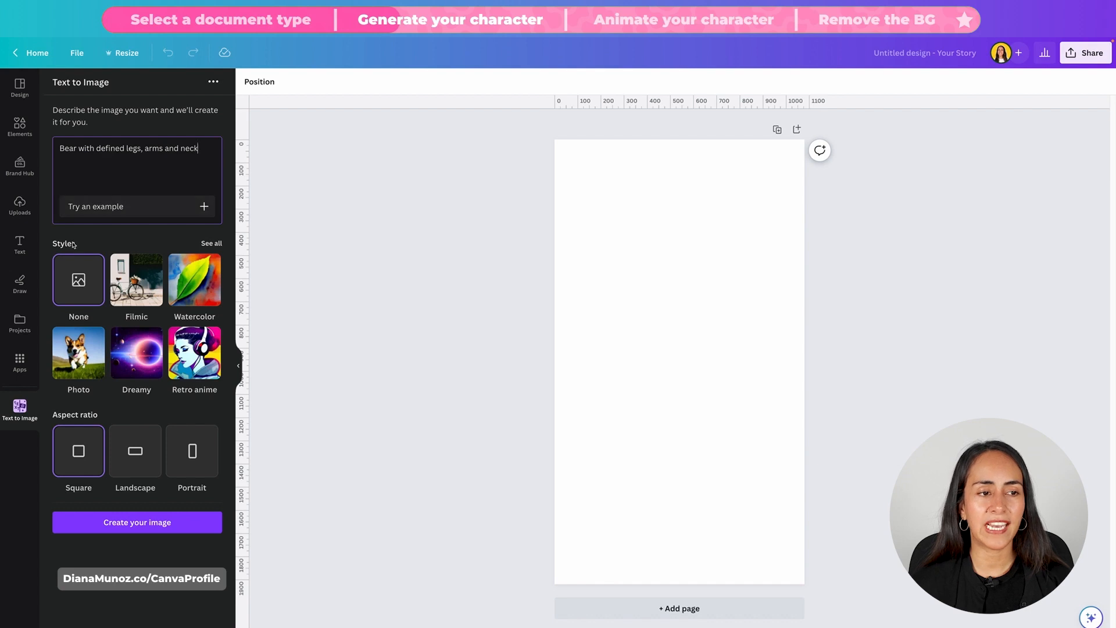
{"action": "mouse_move", "coordinate": [134, 370]}
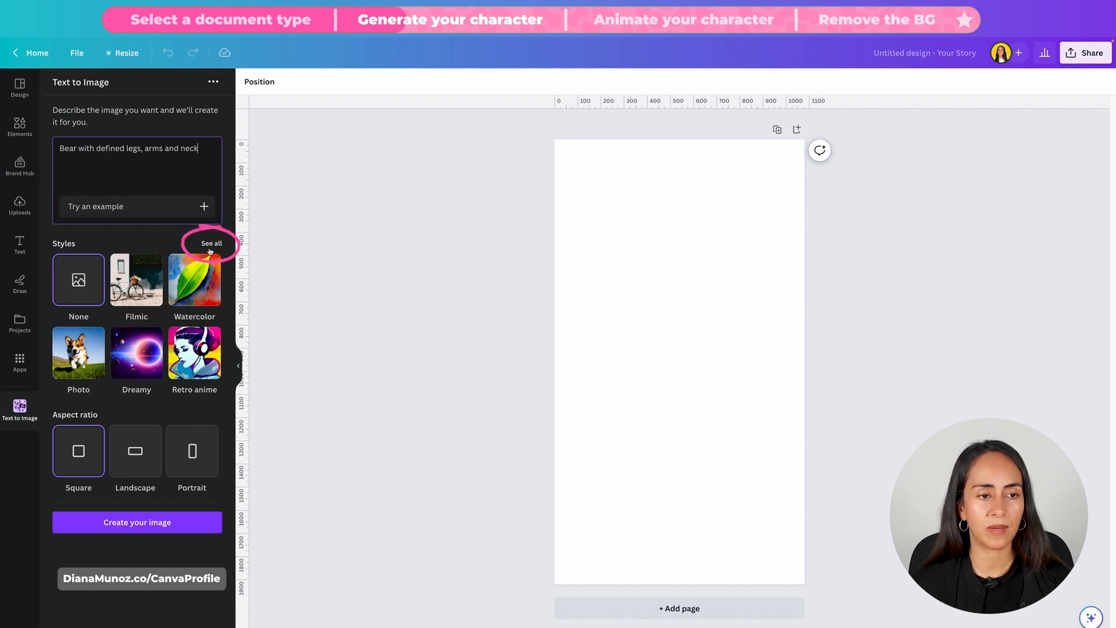
{"action": "left_click", "coordinate": [211, 244]}
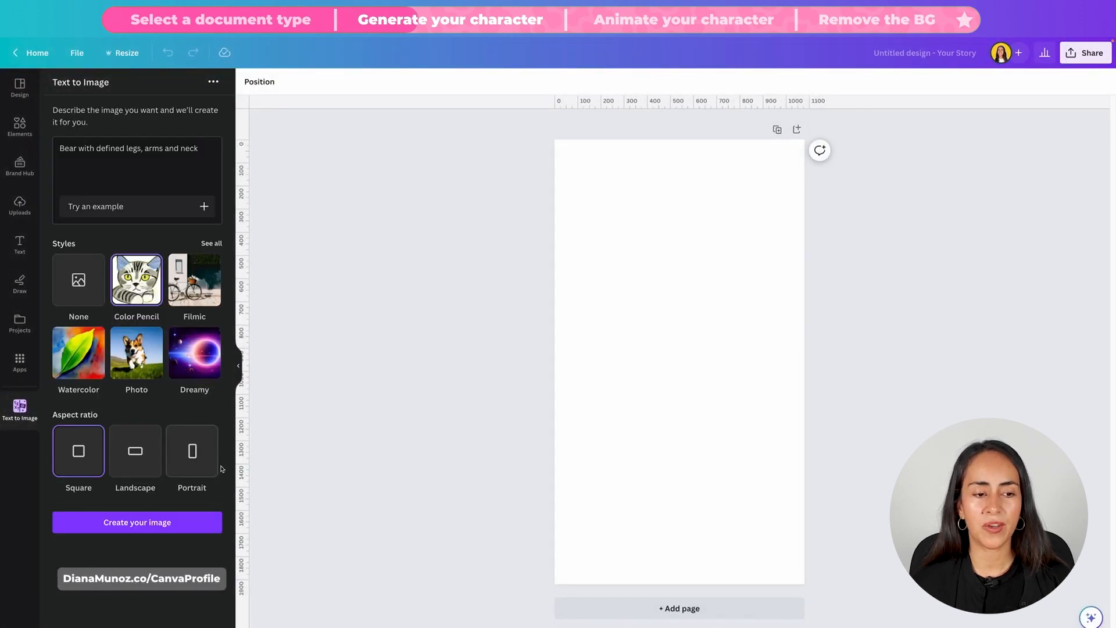
{"action": "left_click", "coordinate": [191, 451]}
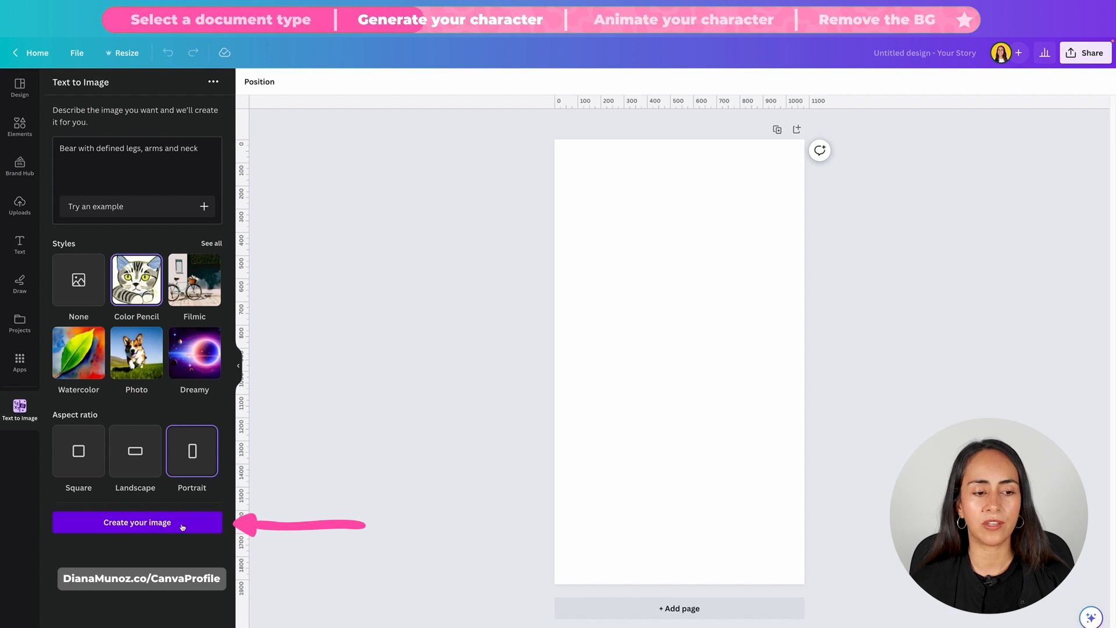
Step: Generate the bears, add the first green bear to page 1, and clear the smiling bear from page 2
{"action": "left_click", "coordinate": [137, 523]}
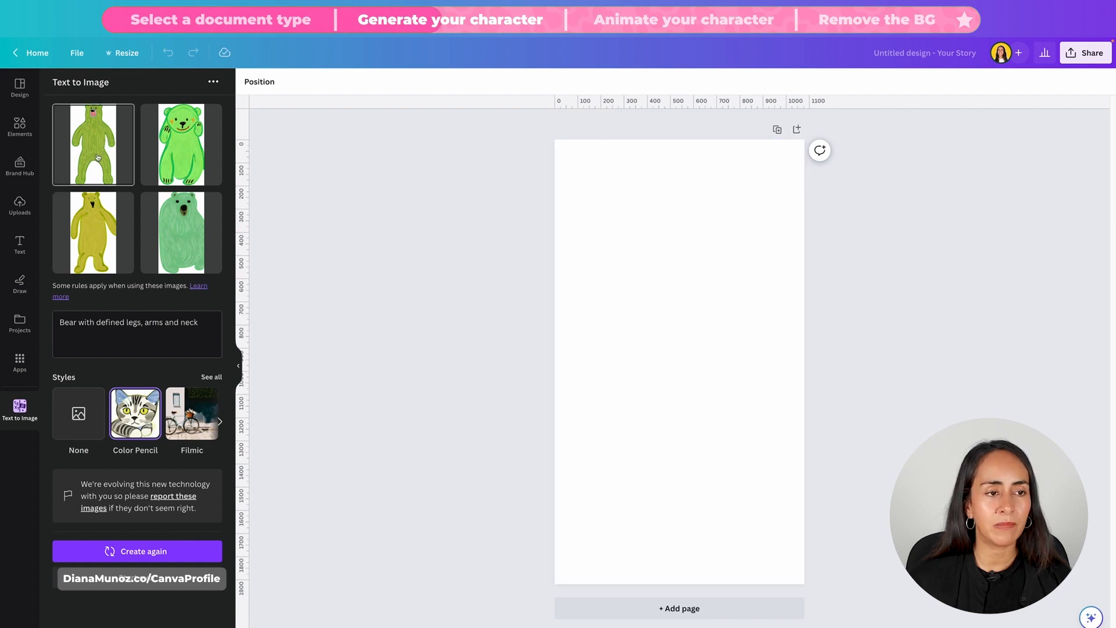
{"action": "left_click", "coordinate": [93, 144]}
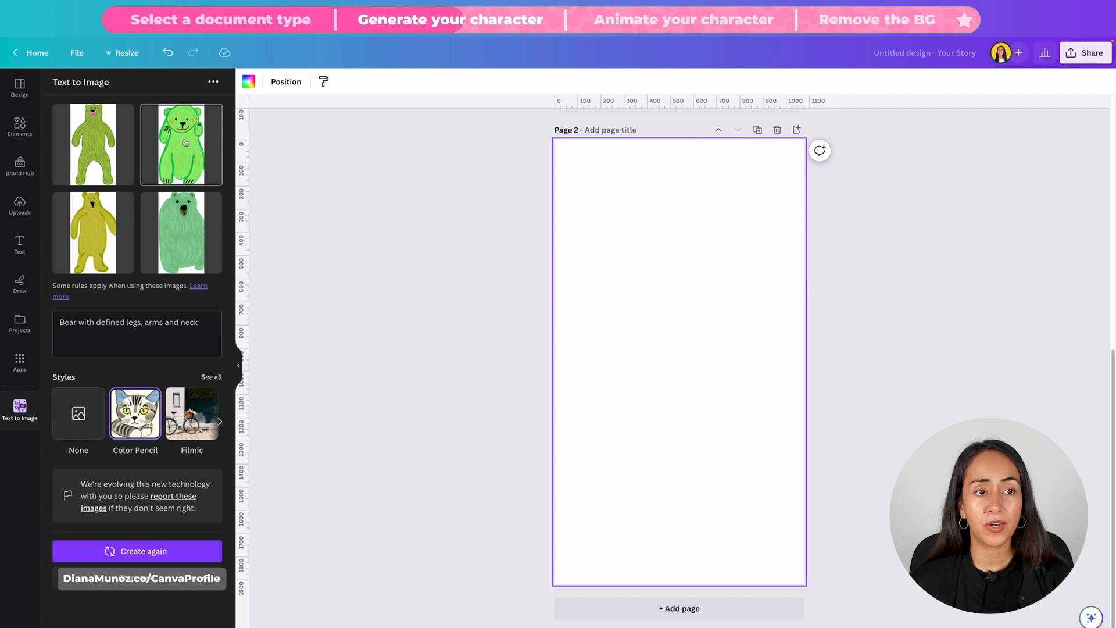
{"action": "left_click", "coordinate": [181, 144]}
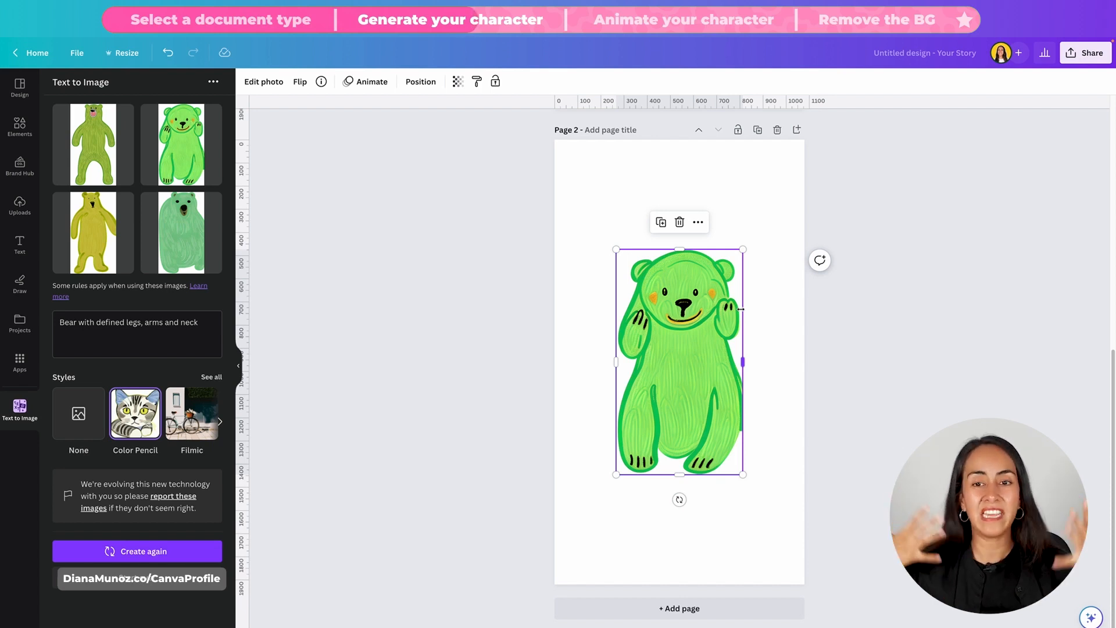
{"action": "mouse_move", "coordinate": [679, 222]}
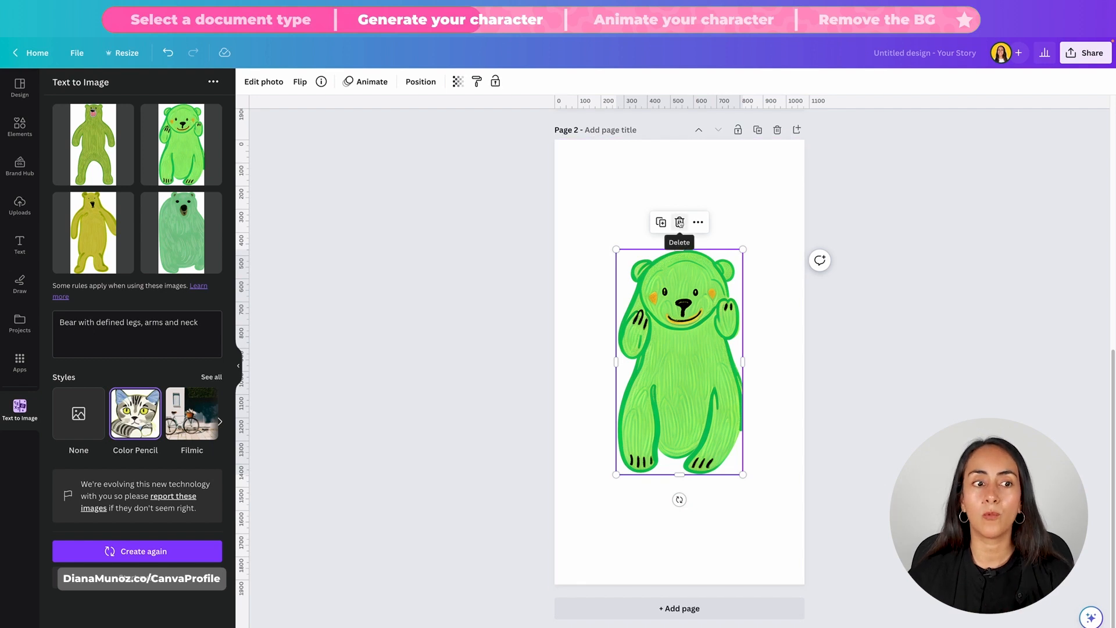
{"action": "left_click", "coordinate": [679, 222]}
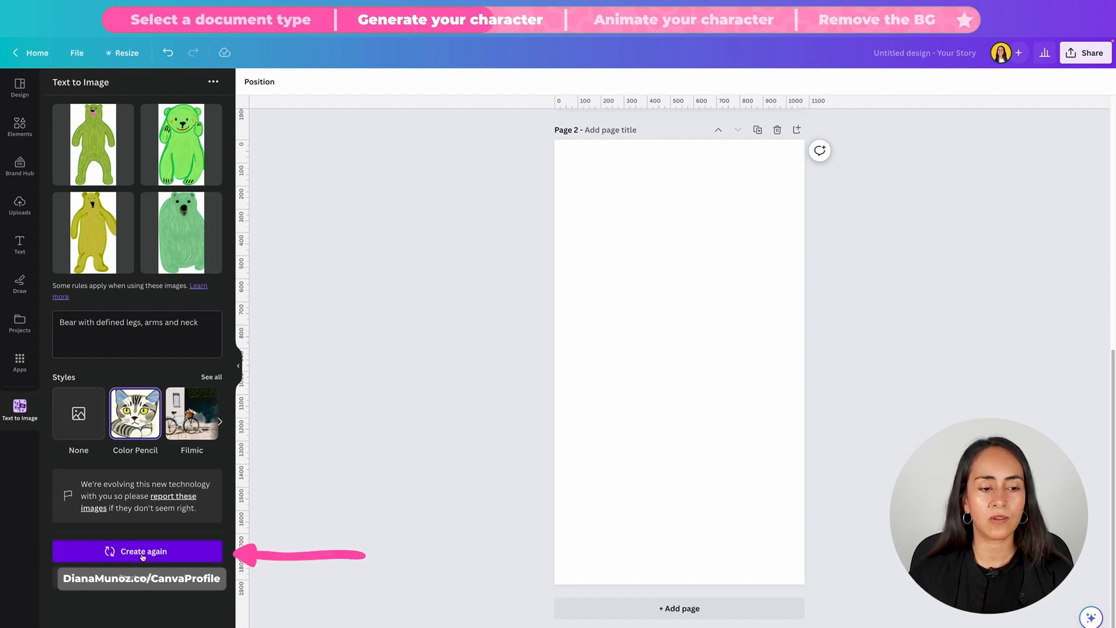
Step: Regenerate the bear images and place the brown colour-pencil bear on page 2
{"action": "left_click", "coordinate": [138, 551]}
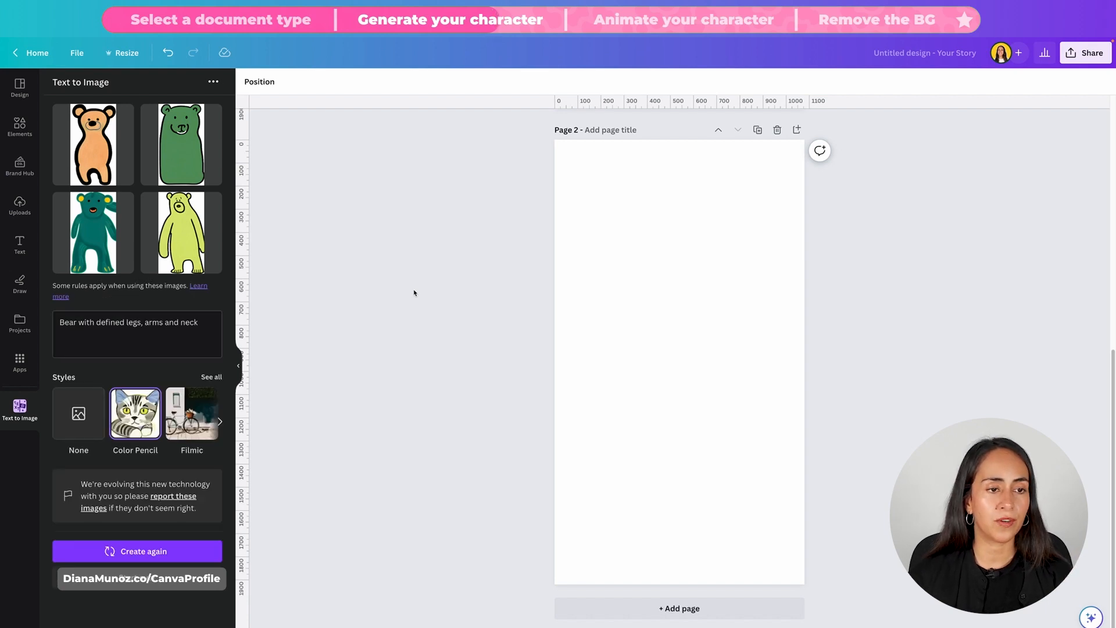
{"action": "mouse_move", "coordinate": [327, 570]}
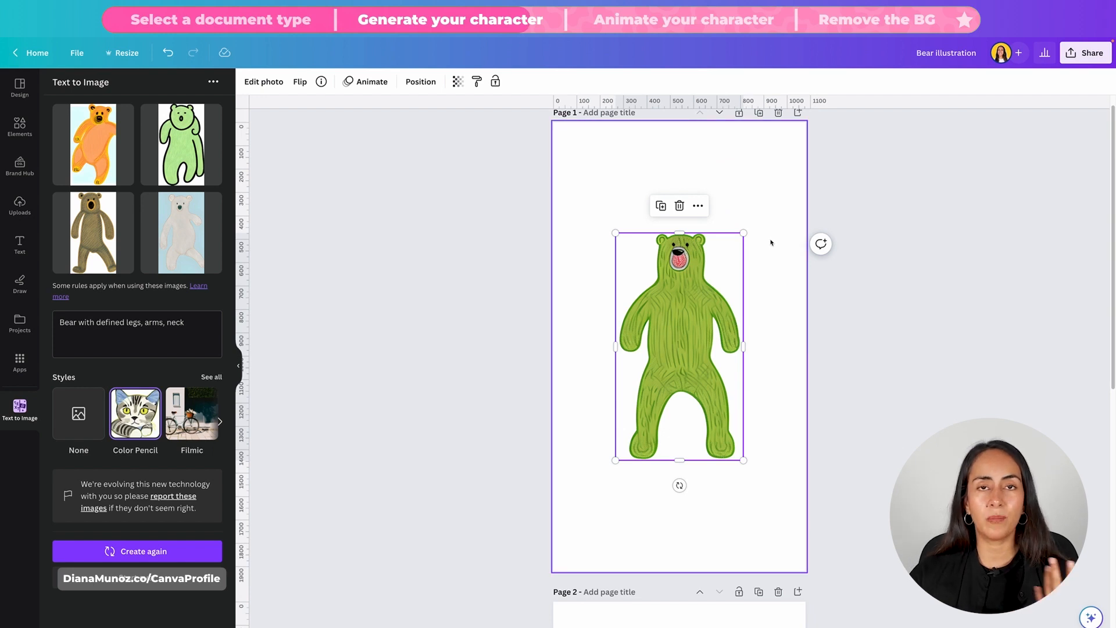
{"action": "scroll", "scroll_direction": "down", "scroll_amount": 3}
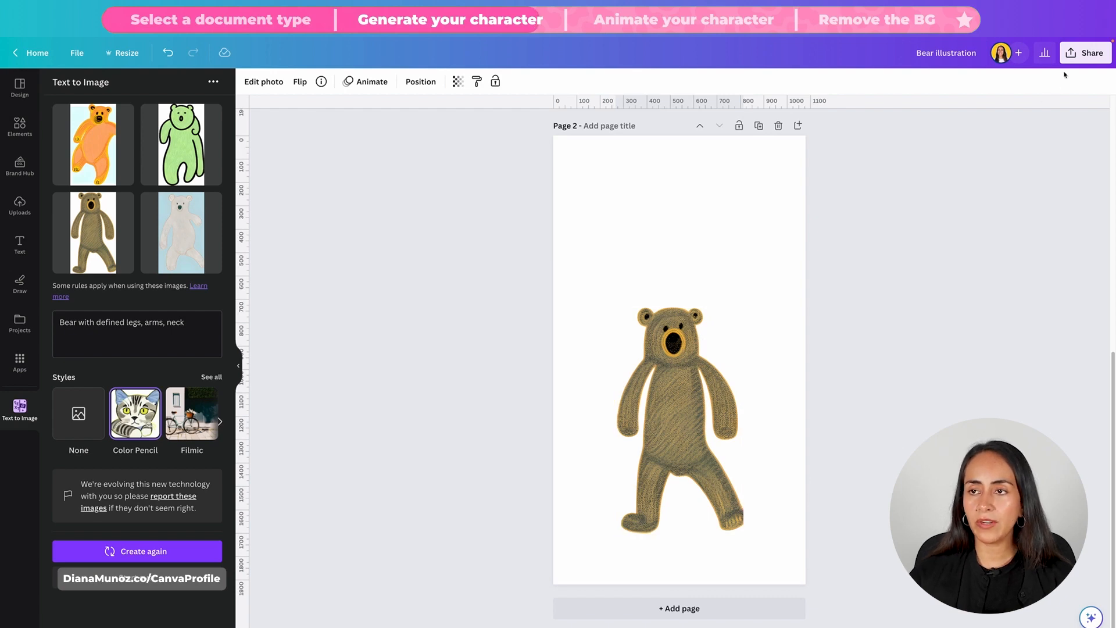
Step: Set the PNG download to export only page 2, the brown bear
{"action": "left_click", "coordinate": [1085, 54]}
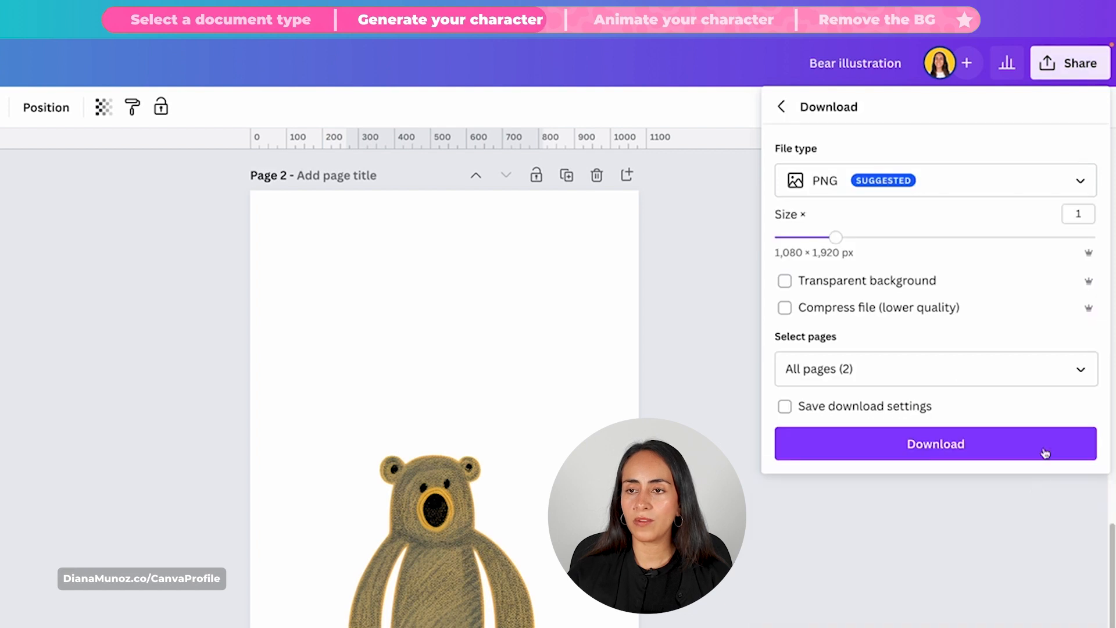
{"action": "left_click", "coordinate": [935, 181]}
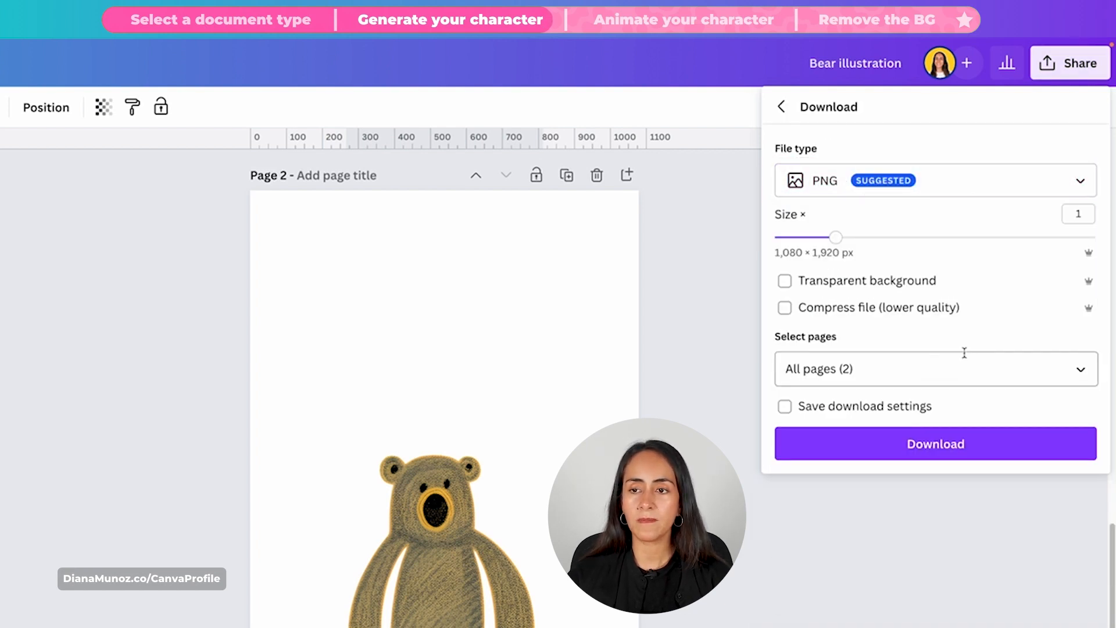
{"action": "left_click", "coordinate": [936, 369]}
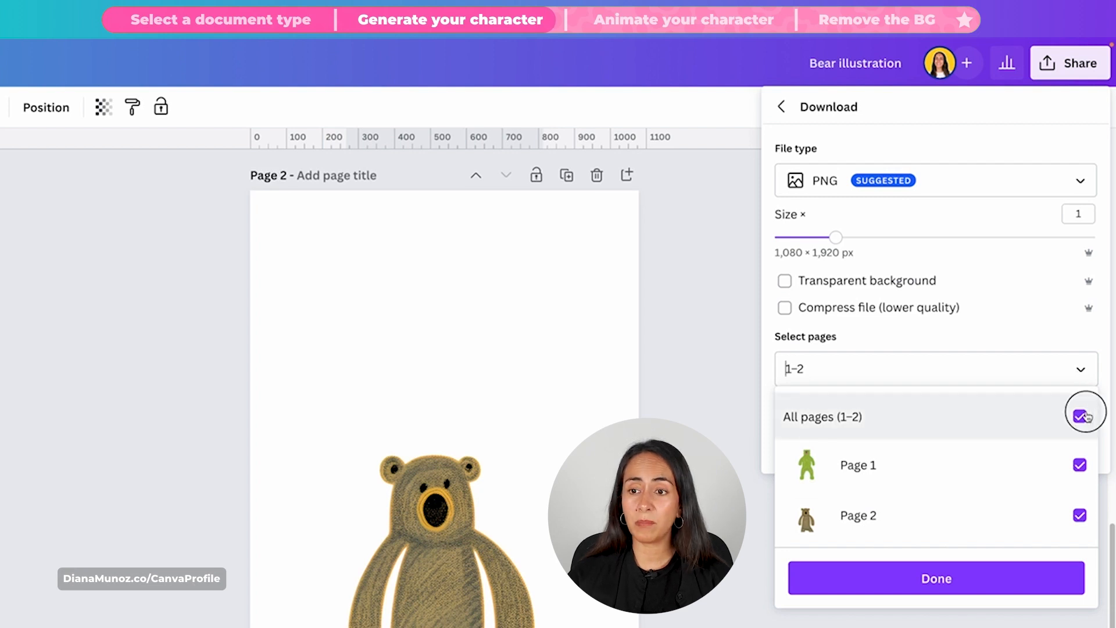
{"action": "left_click", "coordinate": [1081, 415]}
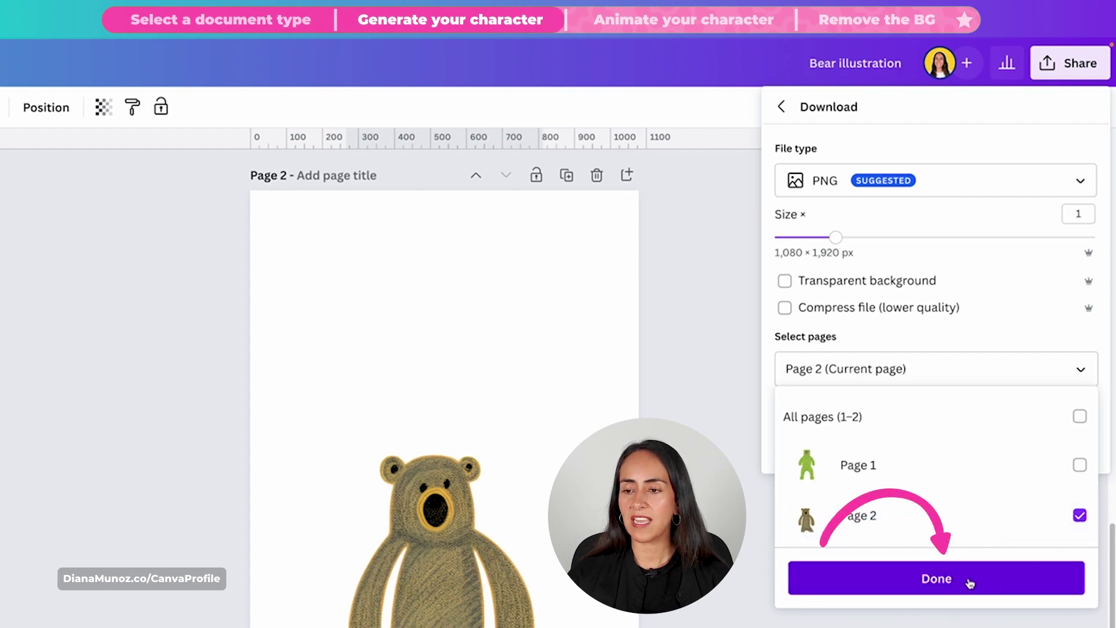
{"action": "left_click", "coordinate": [936, 579]}
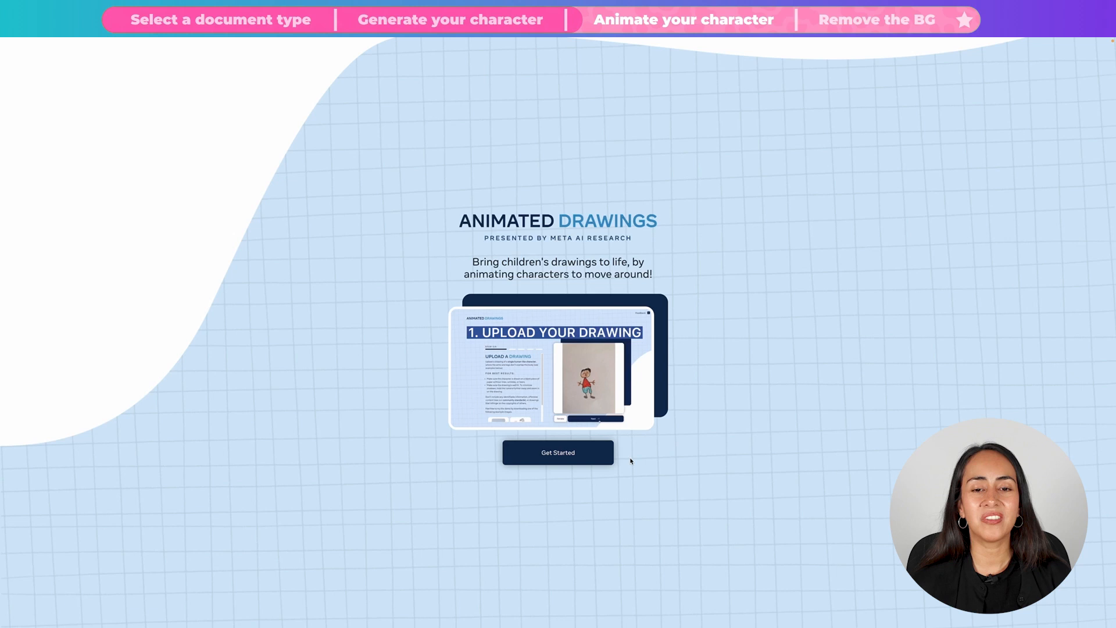
Step: Begin the Animated Drawings flow to reach the Upload a Drawing step
{"action": "left_click", "coordinate": [558, 452]}
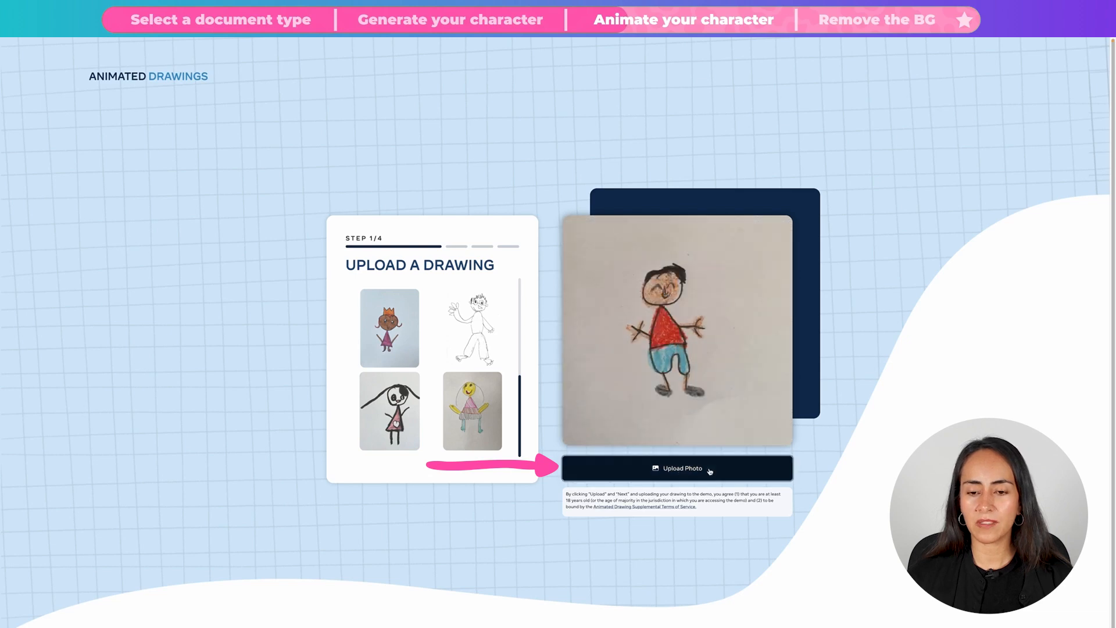
Step: Upload Bear Illustration.png as the drawing and continue past the upload step
{"action": "left_click", "coordinate": [678, 468]}
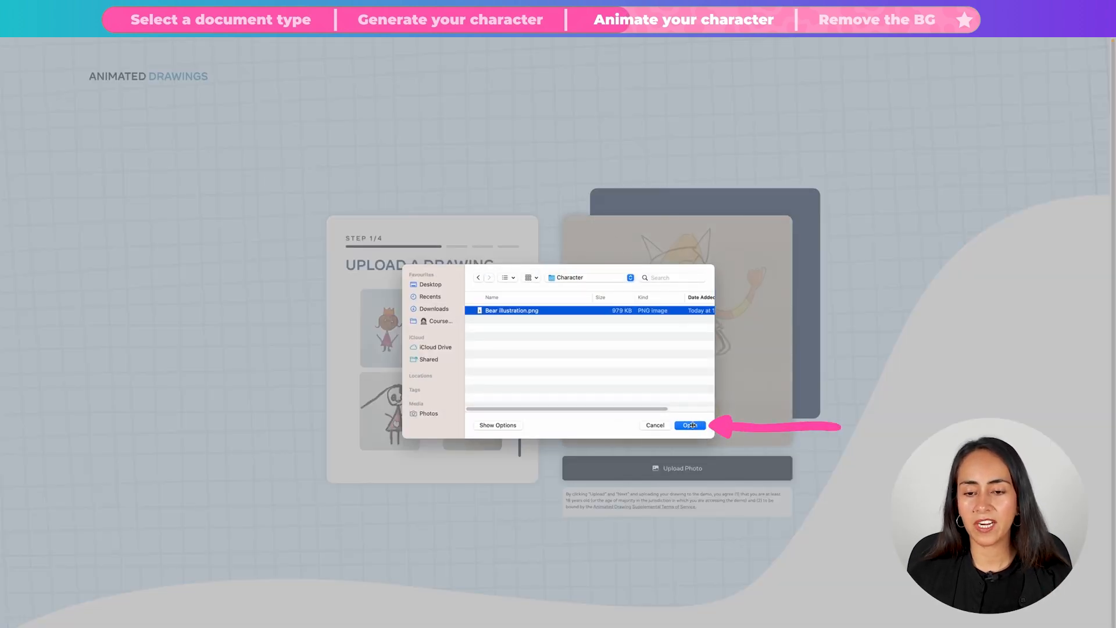
{"action": "left_click", "coordinate": [689, 426]}
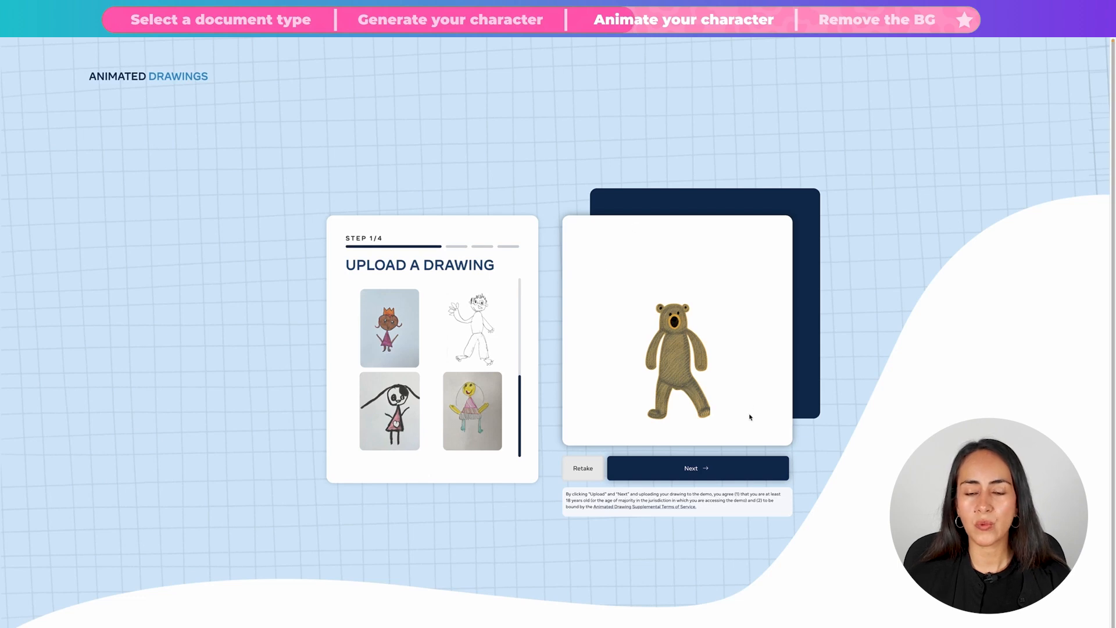
{"action": "left_click", "coordinate": [698, 468]}
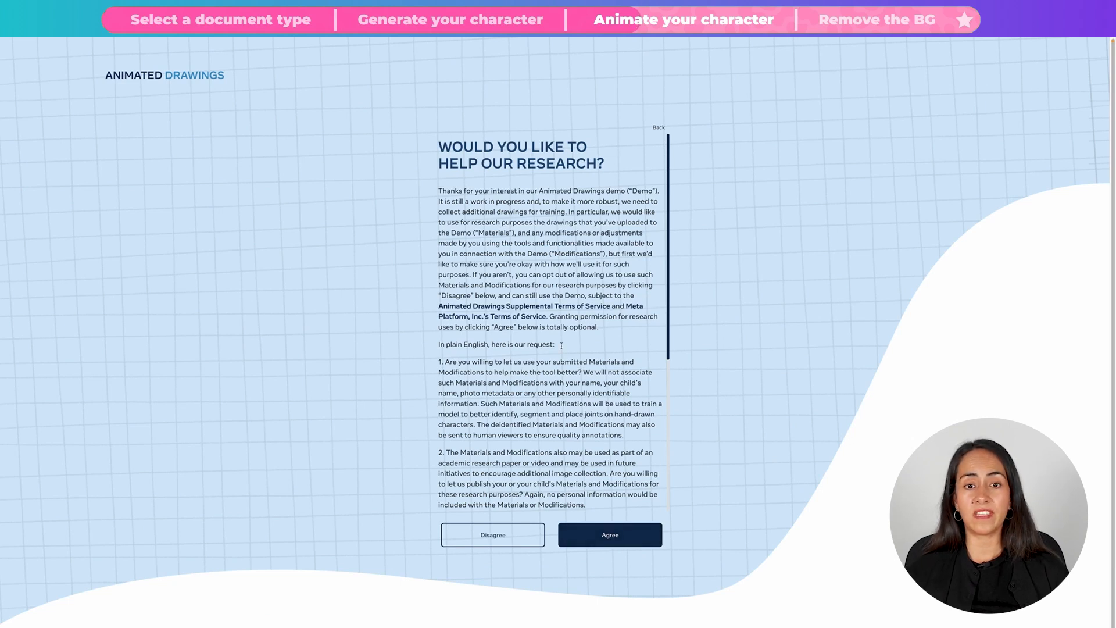
Step: Decline sharing the drawing for research to reach the character-finding step
{"action": "scroll", "scroll_direction": "down", "scroll_amount": 3}
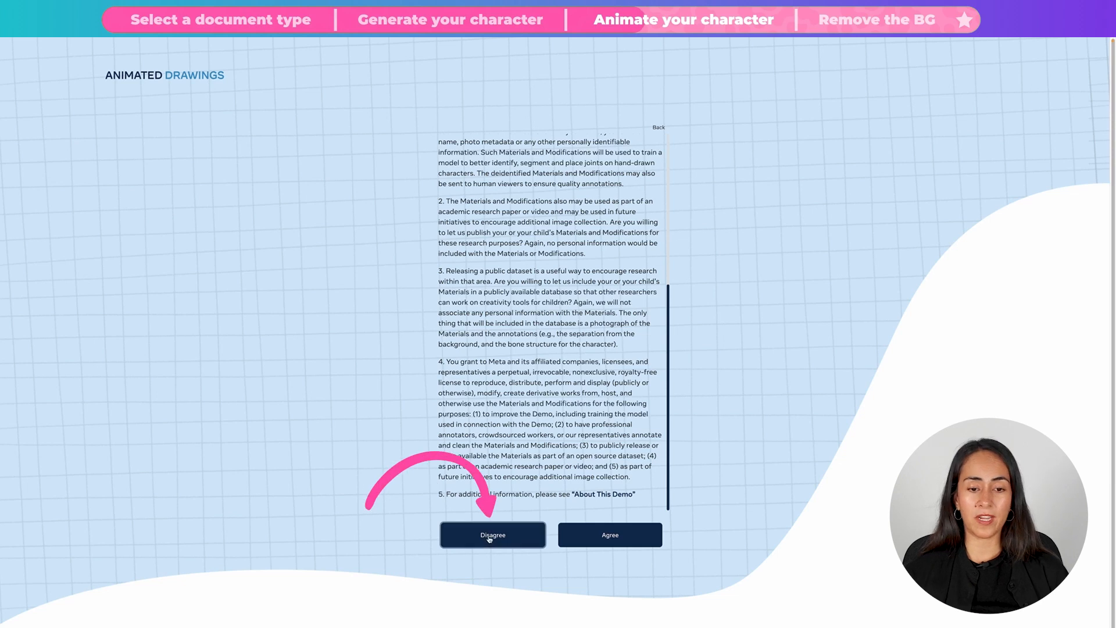
{"action": "left_click", "coordinate": [610, 535]}
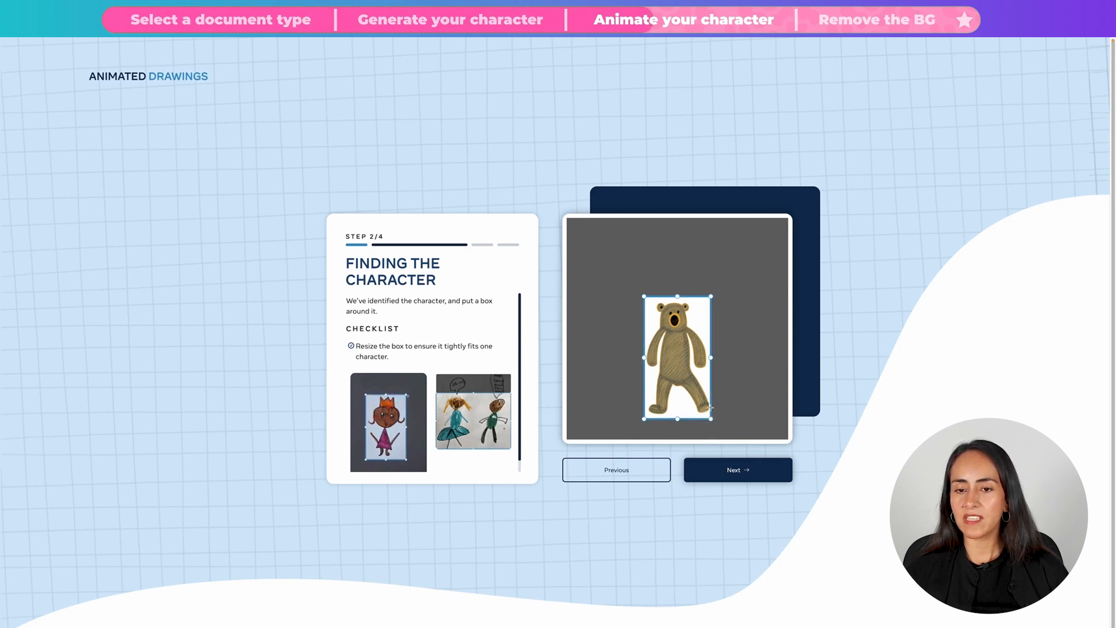
Step: Accept the bounding box detected around the bear
{"action": "left_click", "coordinate": [737, 469]}
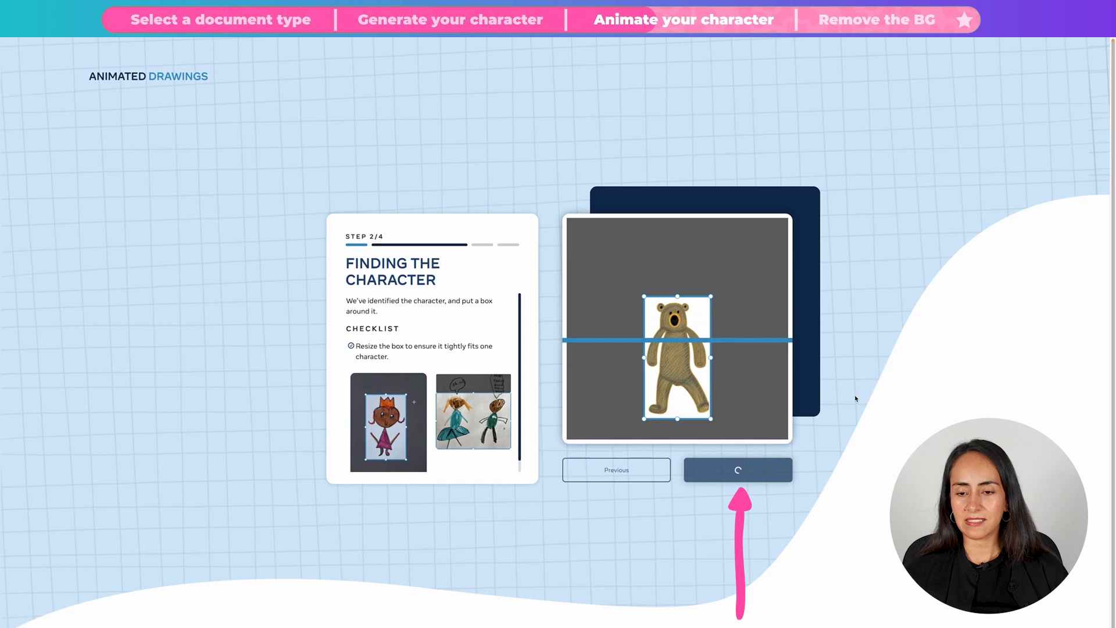
{"action": "left_click", "coordinate": [737, 470]}
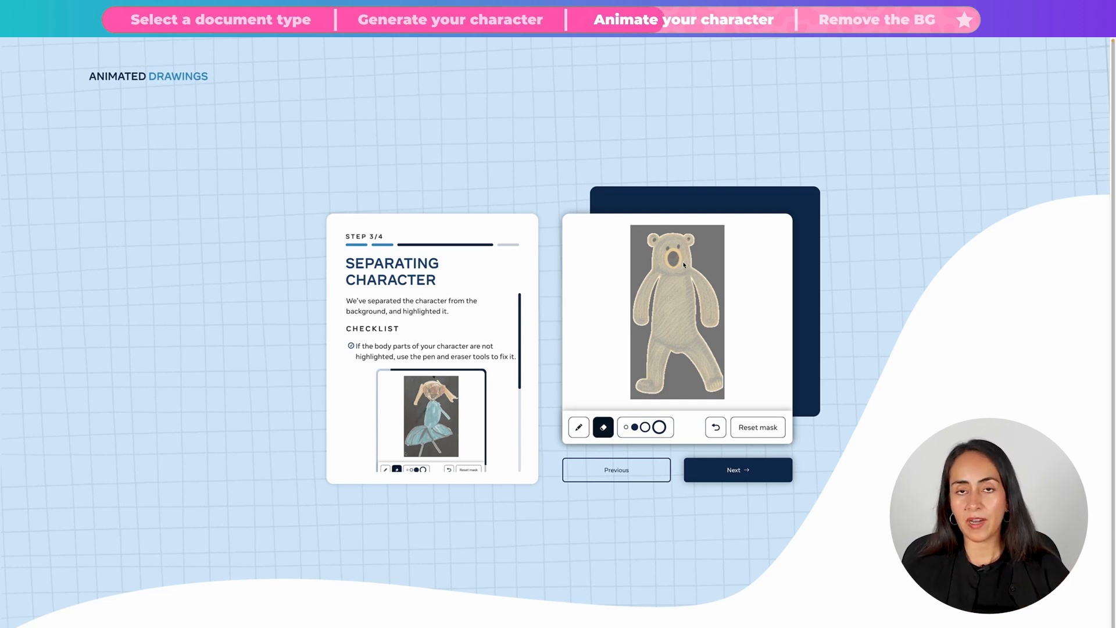
Step: Erase a stray mask patch near the left foot with a larger brush and confirm the mask
{"action": "left_click", "coordinate": [579, 428]}
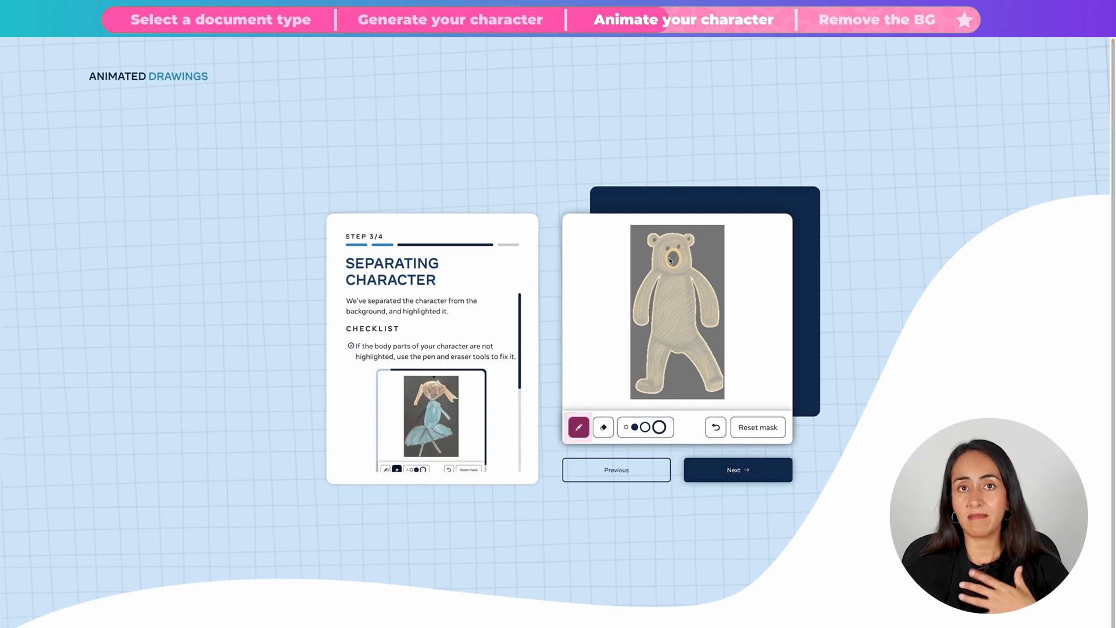
{"action": "left_click", "coordinate": [602, 427]}
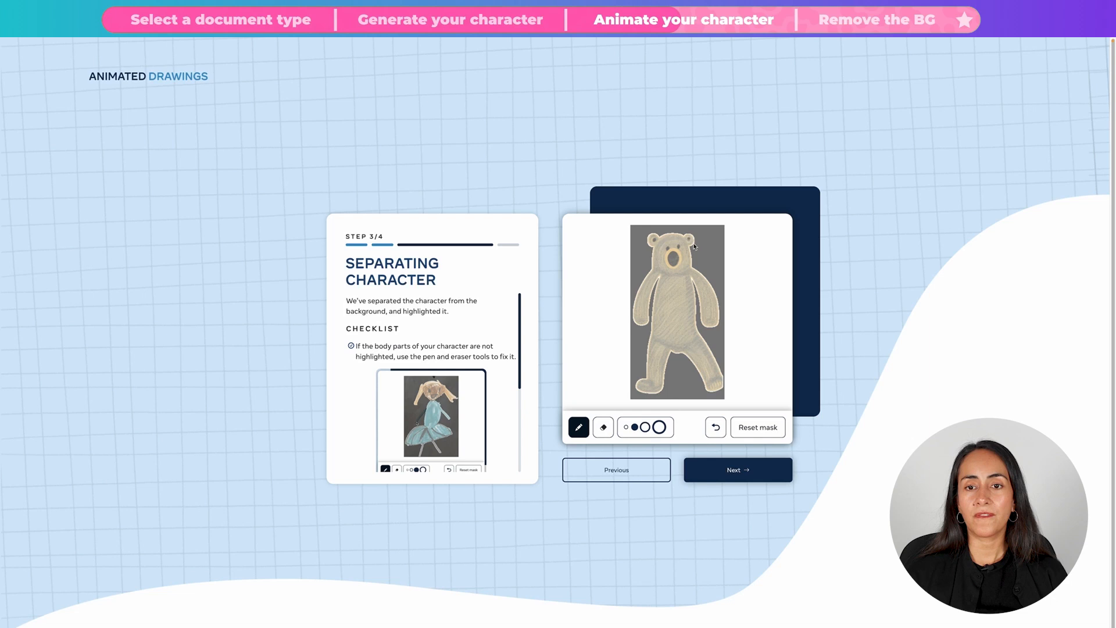
{"action": "left_click", "coordinate": [602, 427]}
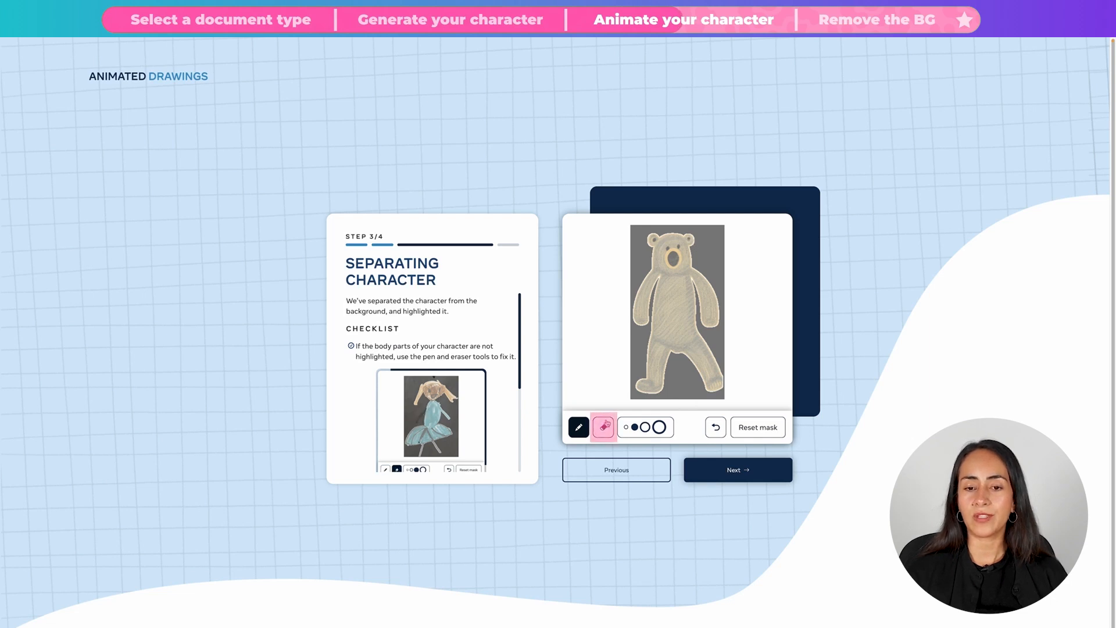
{"action": "left_click", "coordinate": [602, 427]}
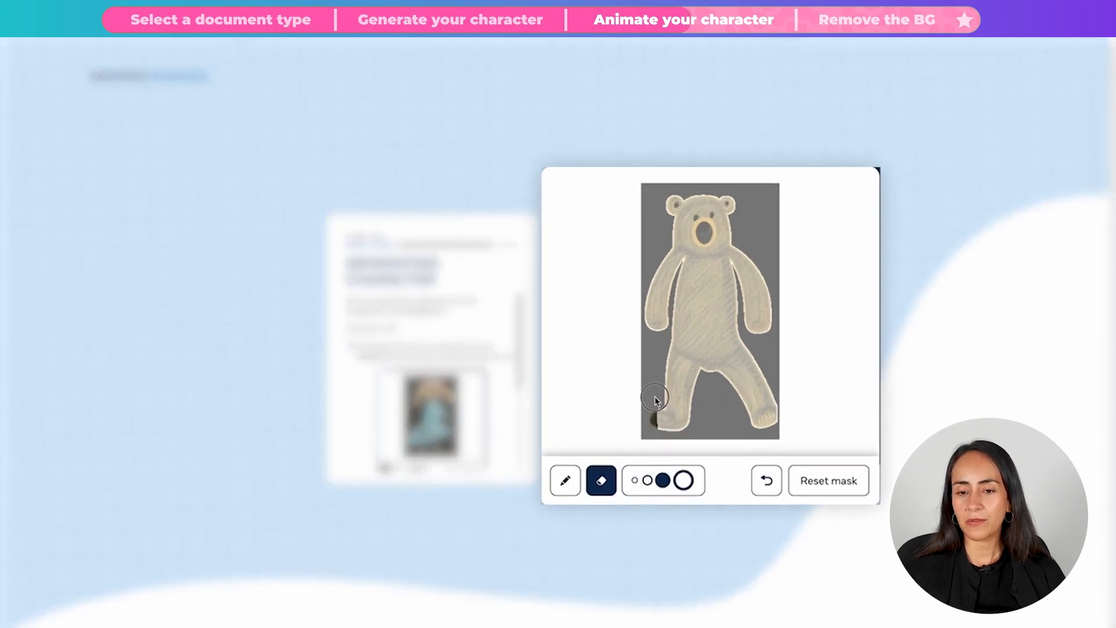
{"action": "left_click_drag", "start_coordinate": [653, 399], "coordinate": [668, 438]}
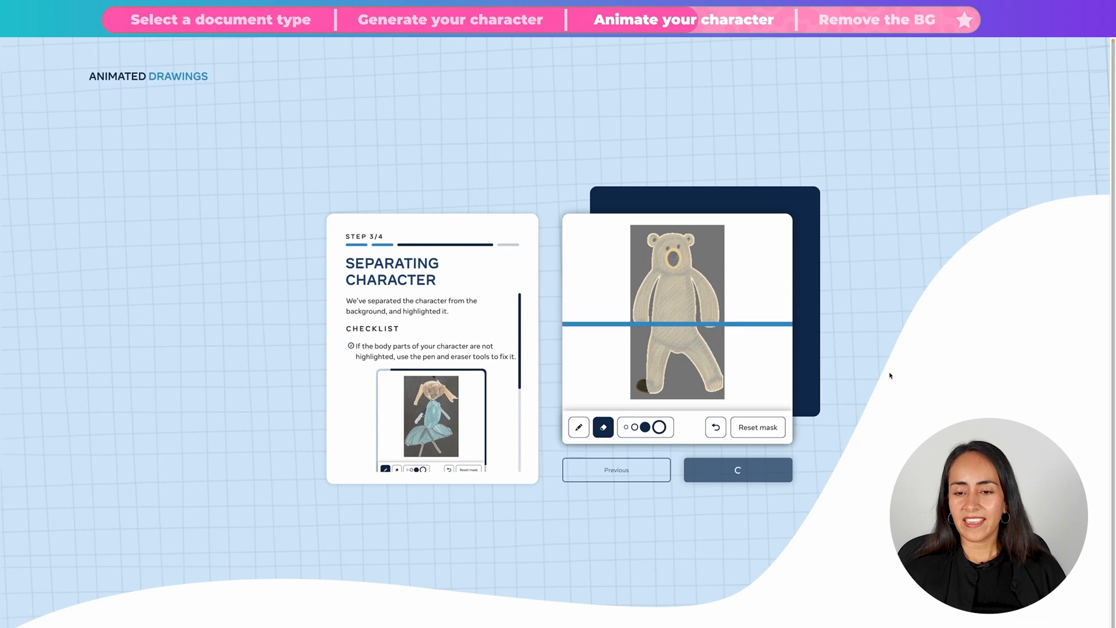
{"action": "left_click", "coordinate": [737, 470]}
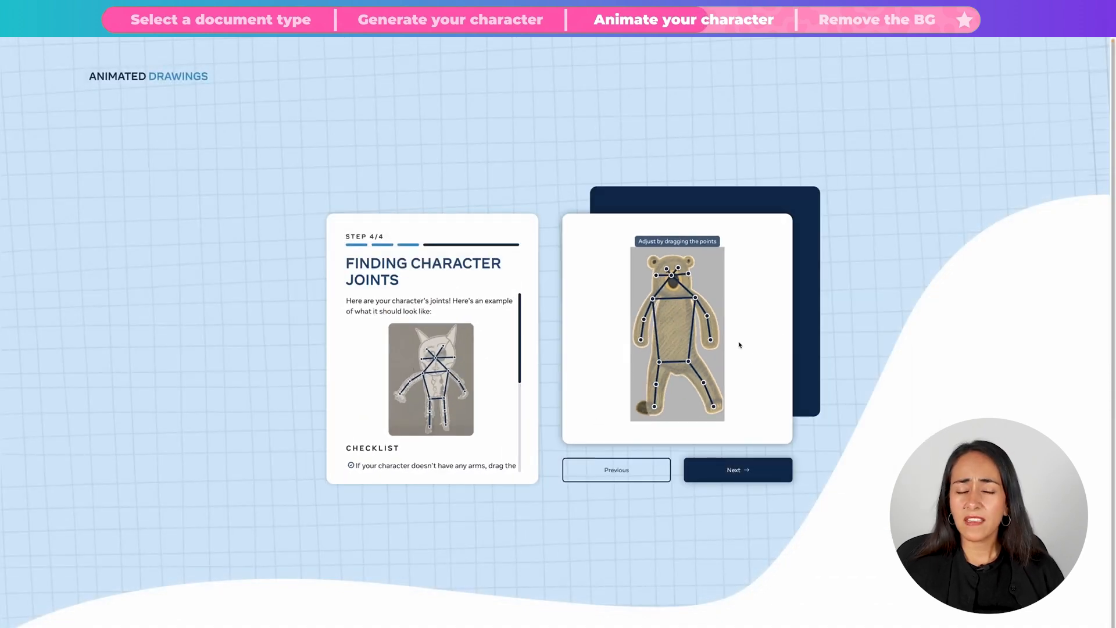
{"action": "mouse_move", "coordinate": [726, 325]}
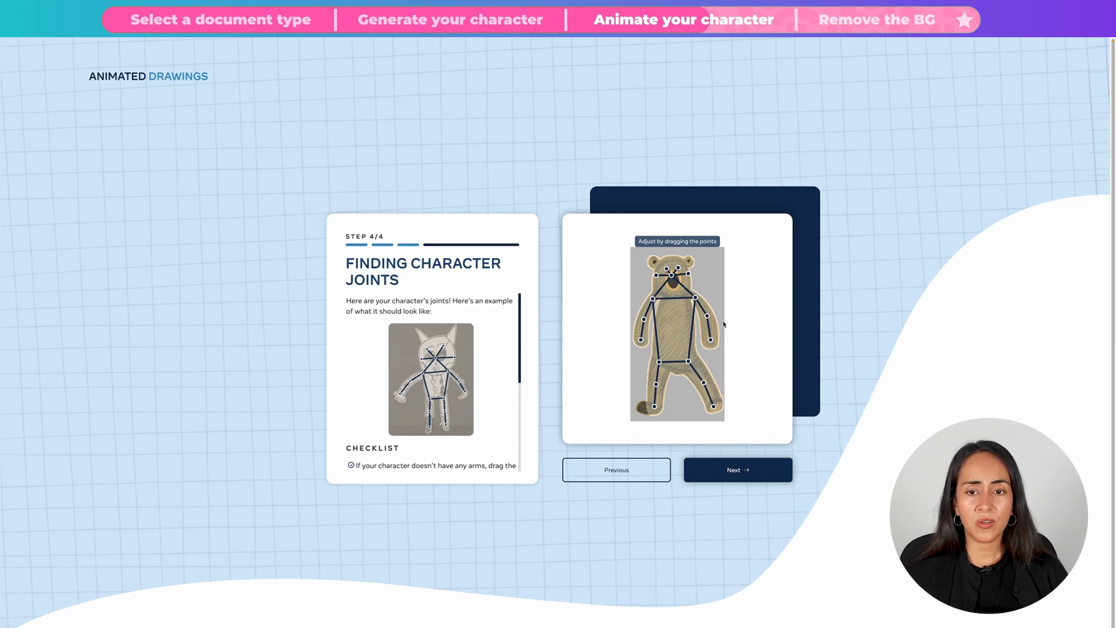
{"action": "mouse_move", "coordinate": [769, 467]}
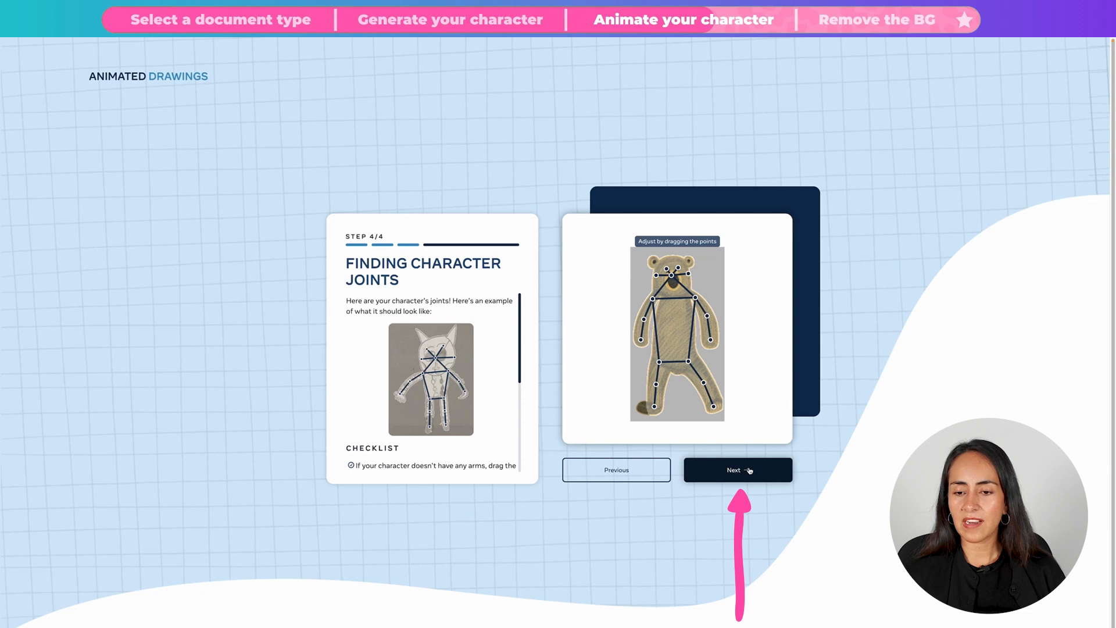
Step: Place the bear's right elbow joint along its arm and review the other joints
{"action": "left_click", "coordinate": [738, 469]}
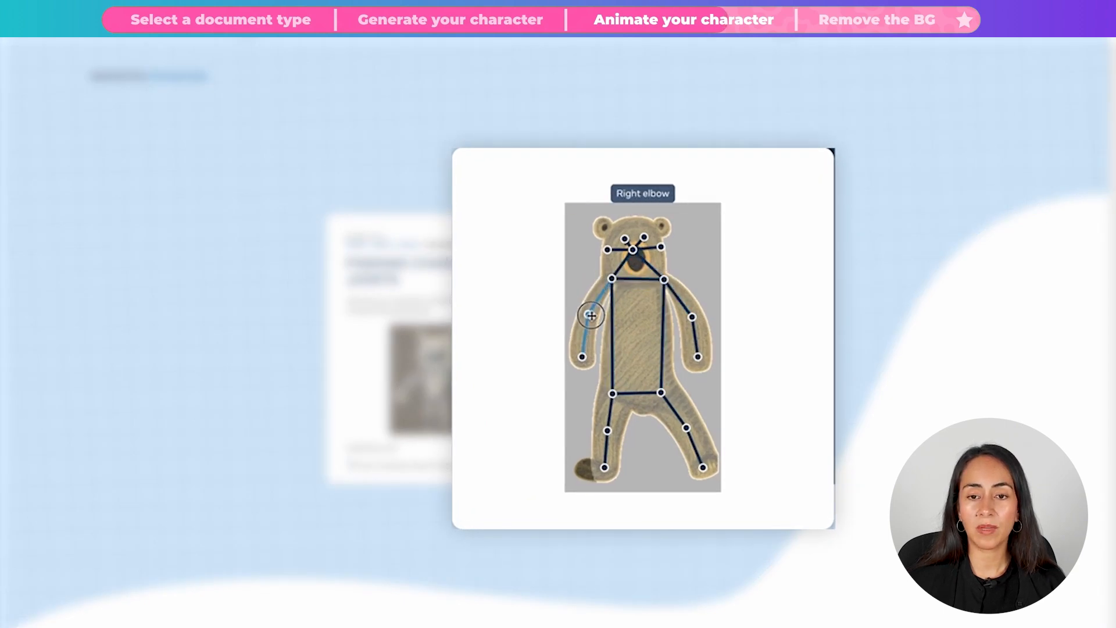
{"action": "mouse_move", "coordinate": [726, 342]}
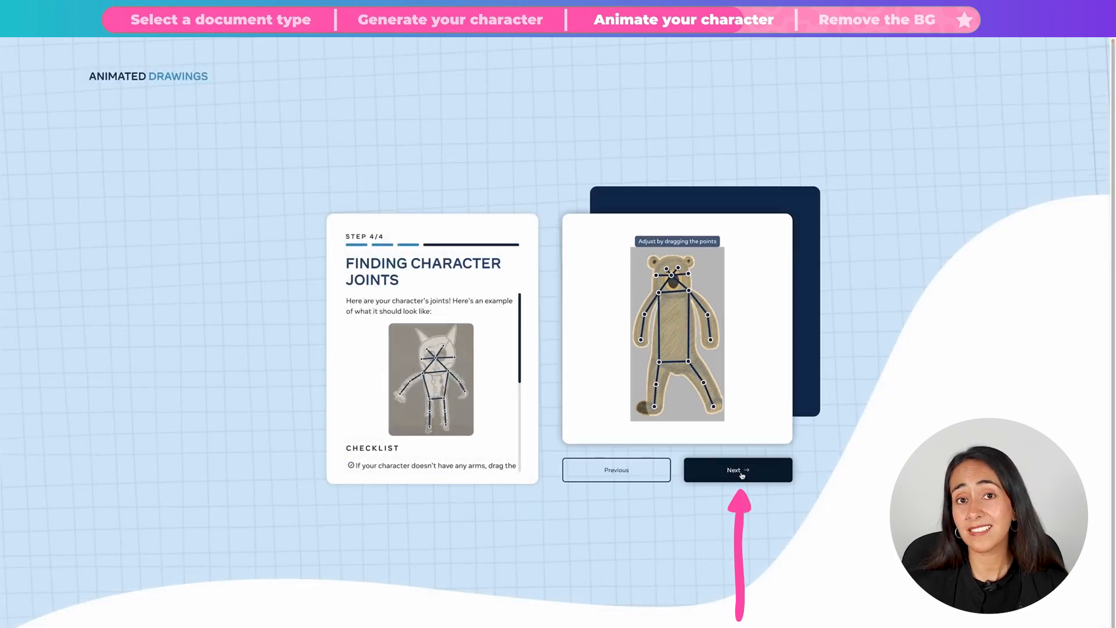
Step: Accept the joints, generate the animation and browse the Dance, Funny, Jumping and Walking filters
{"action": "left_click", "coordinate": [738, 469]}
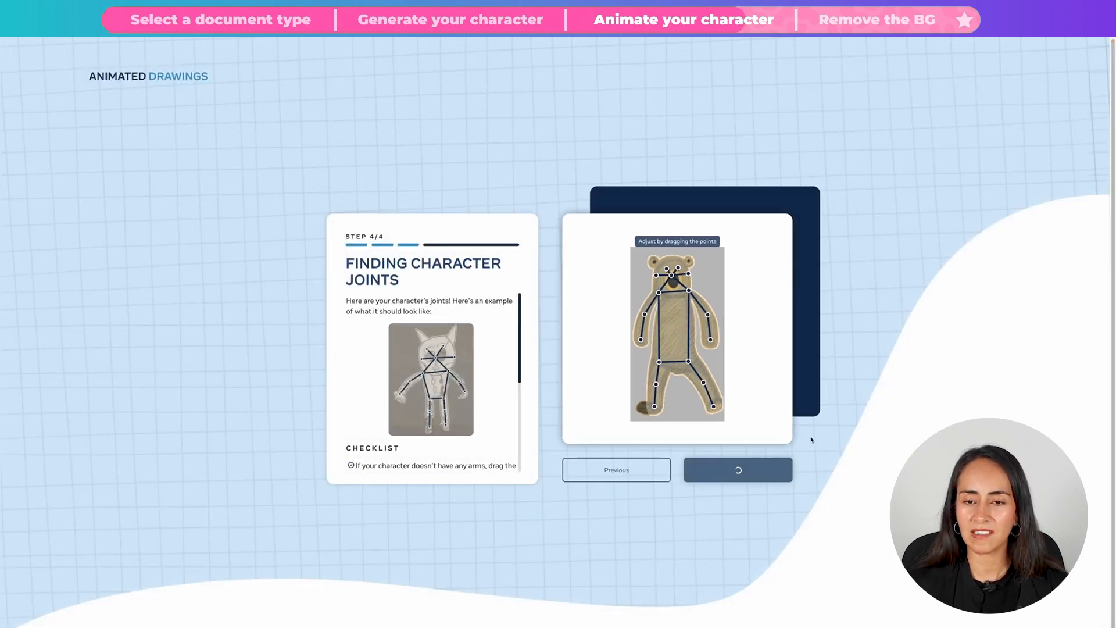
{"action": "left_click", "coordinate": [738, 470]}
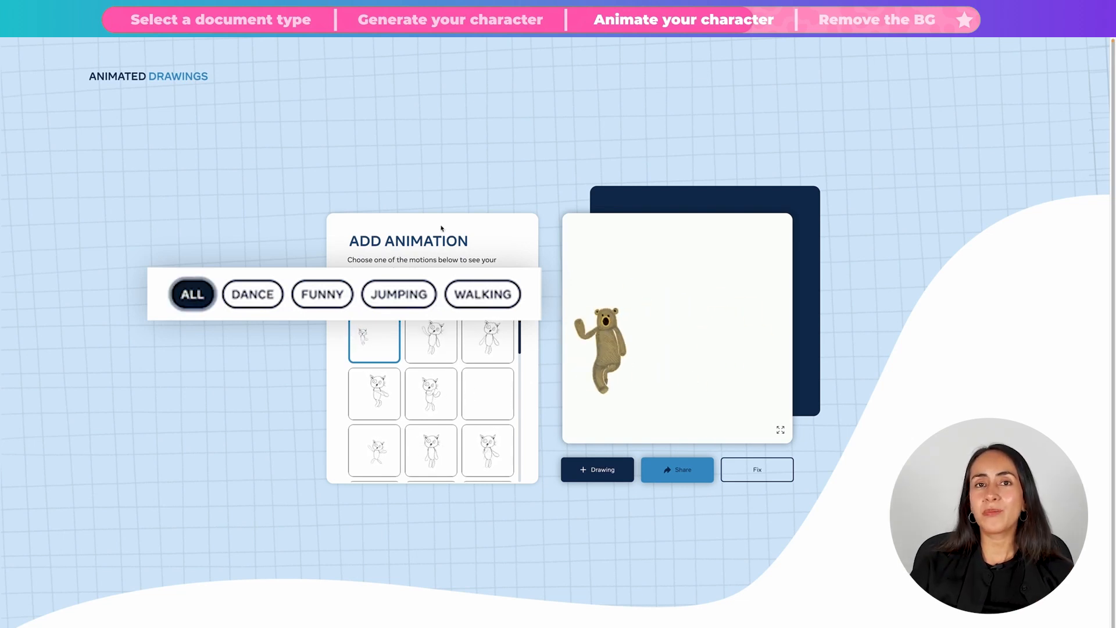
{"action": "left_click", "coordinate": [252, 294]}
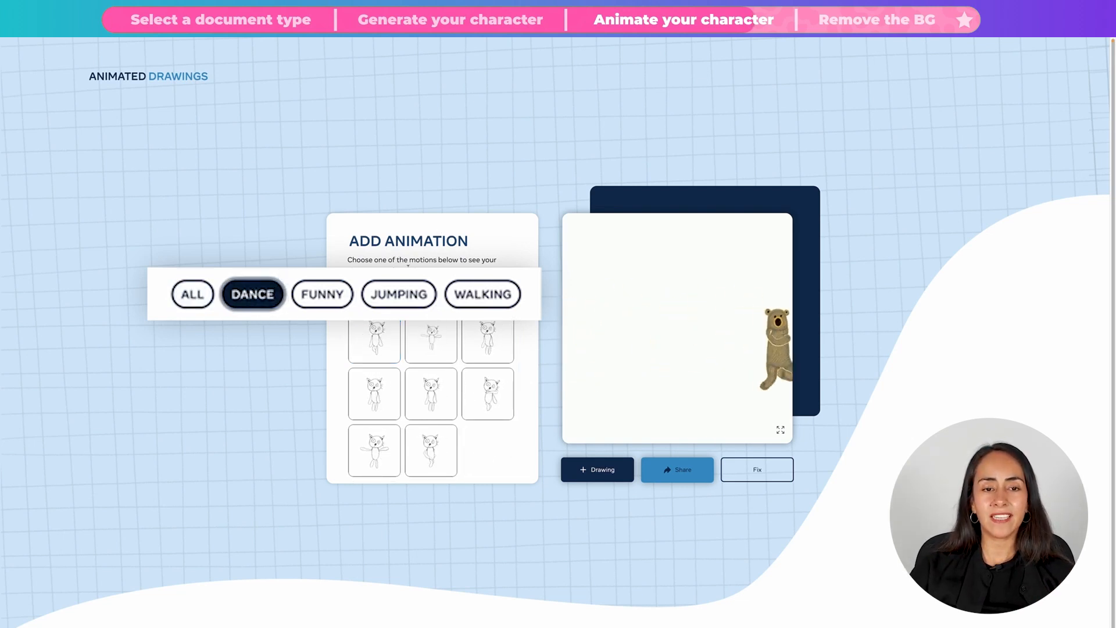
{"action": "left_click", "coordinate": [322, 294]}
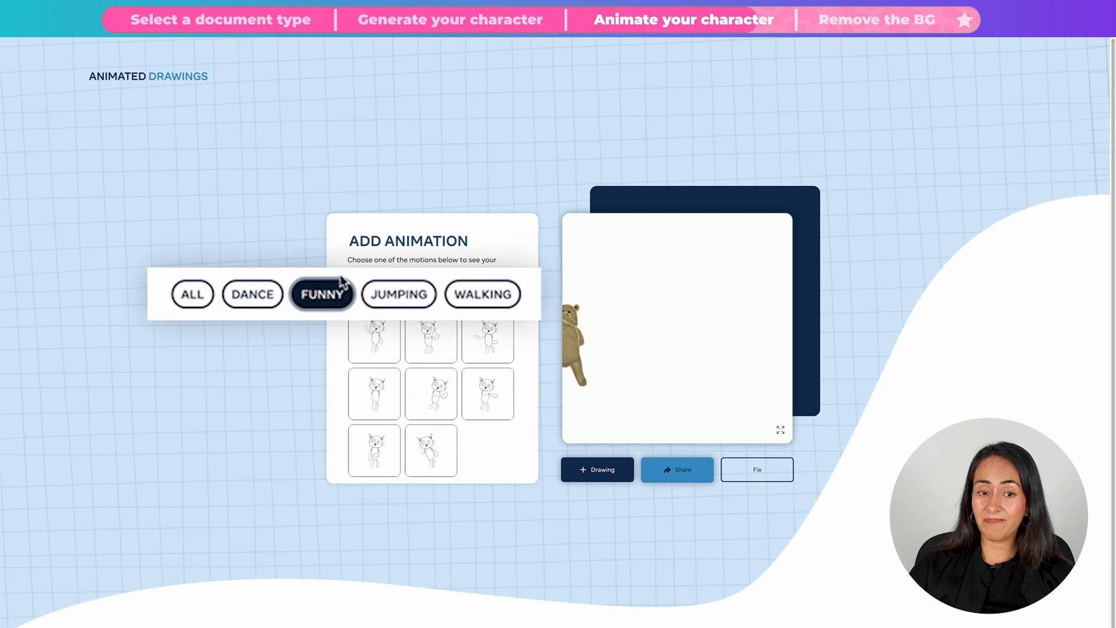
{"action": "left_click", "coordinate": [398, 295]}
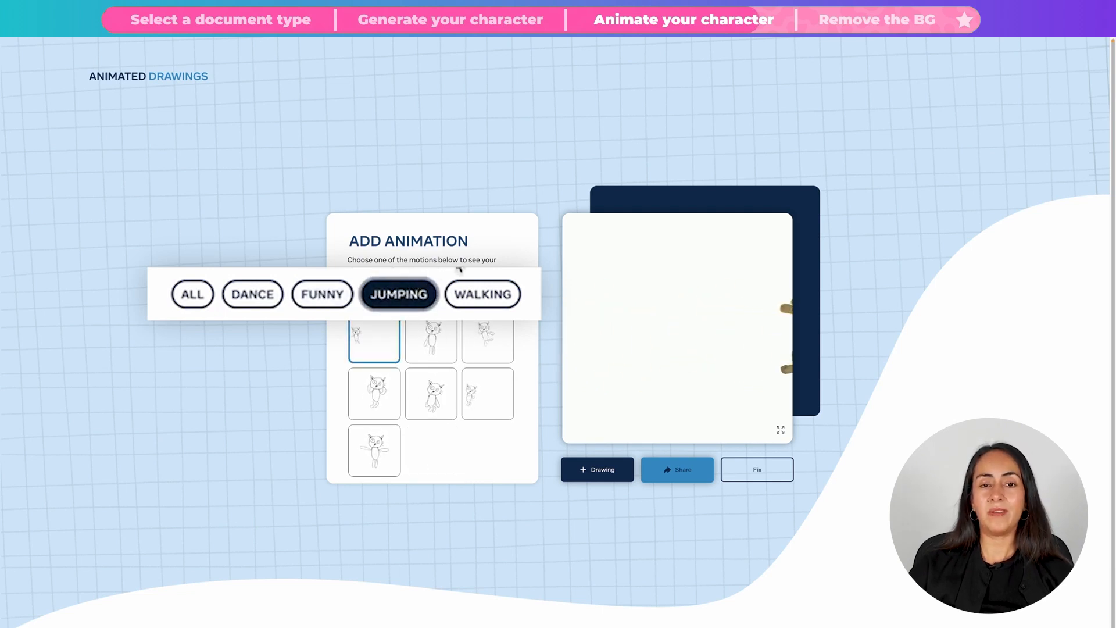
{"action": "left_click", "coordinate": [483, 294]}
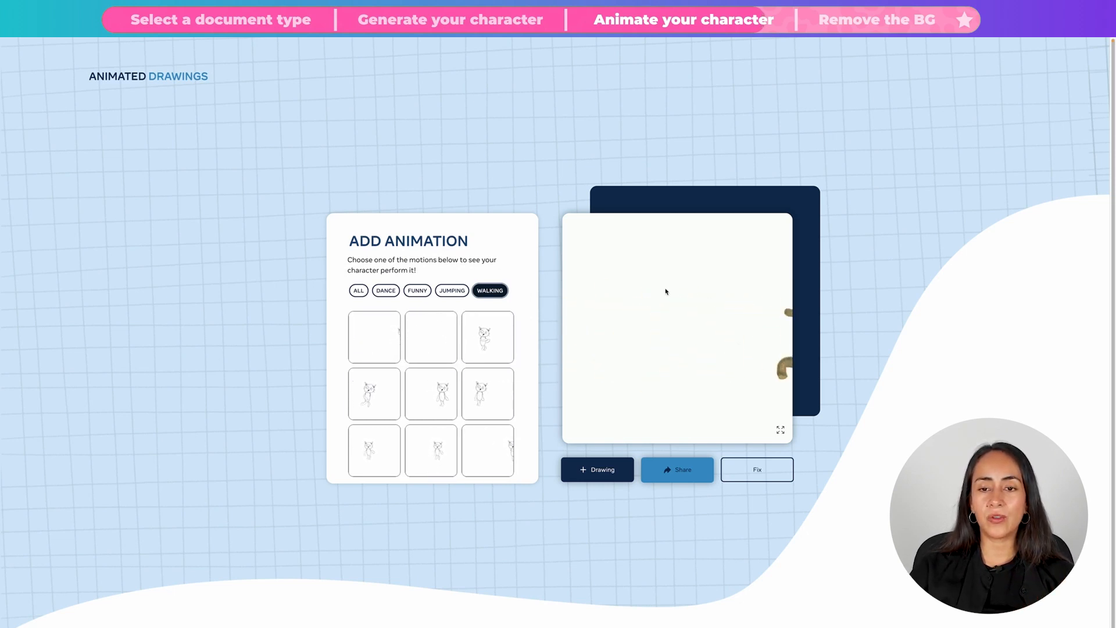
Step: Make the bear perform a walking motion, then try a different walking motion
{"action": "left_click", "coordinate": [488, 337]}
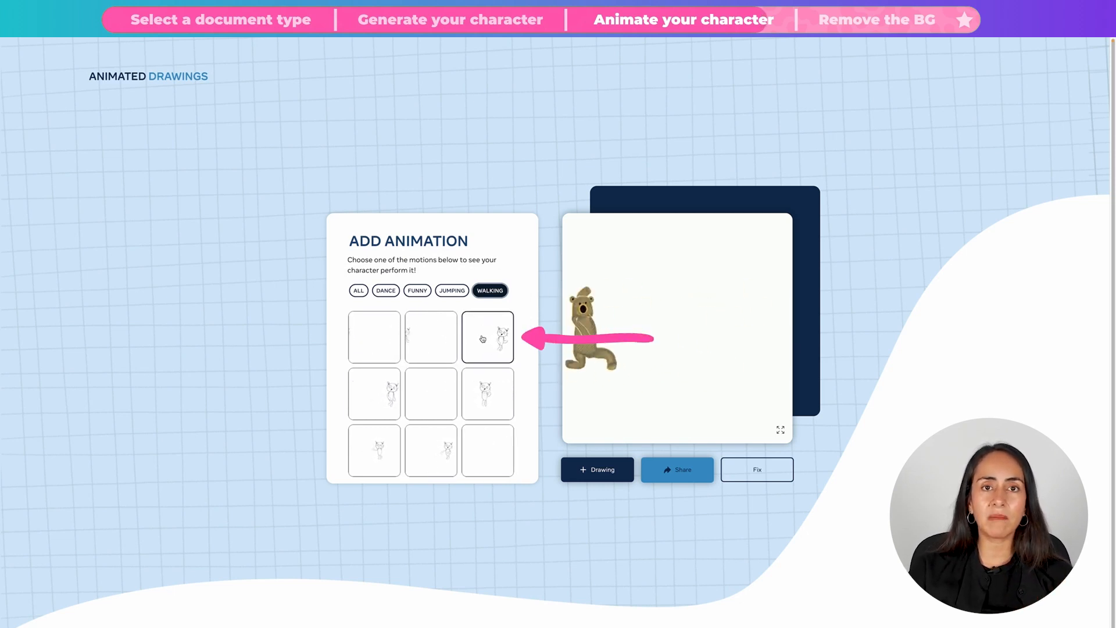
{"action": "left_click", "coordinate": [489, 337]}
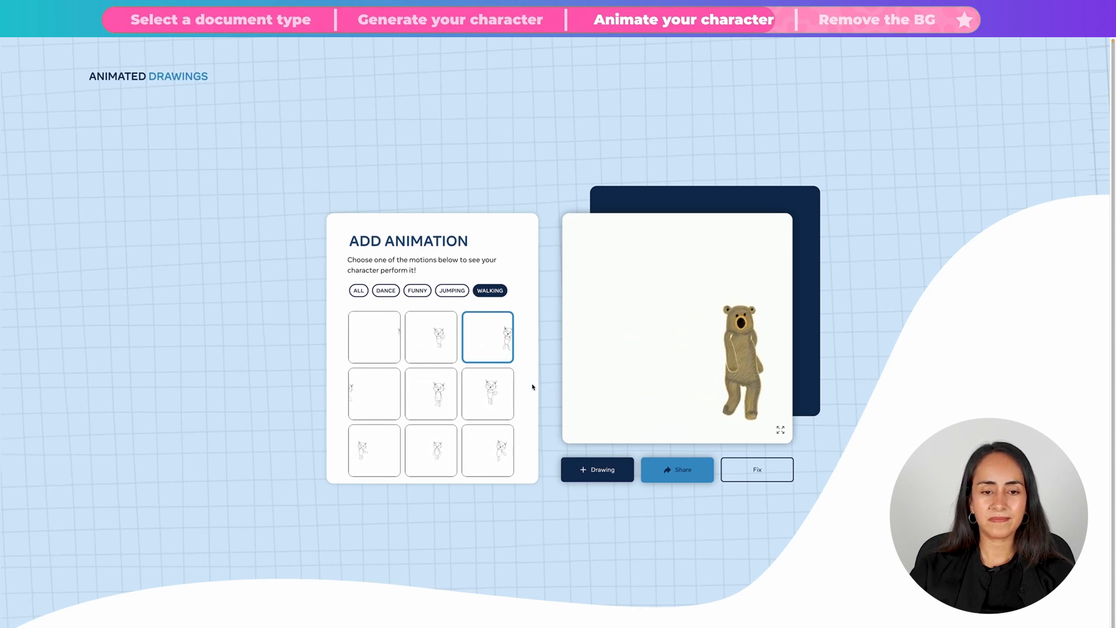
{"action": "left_click", "coordinate": [375, 451]}
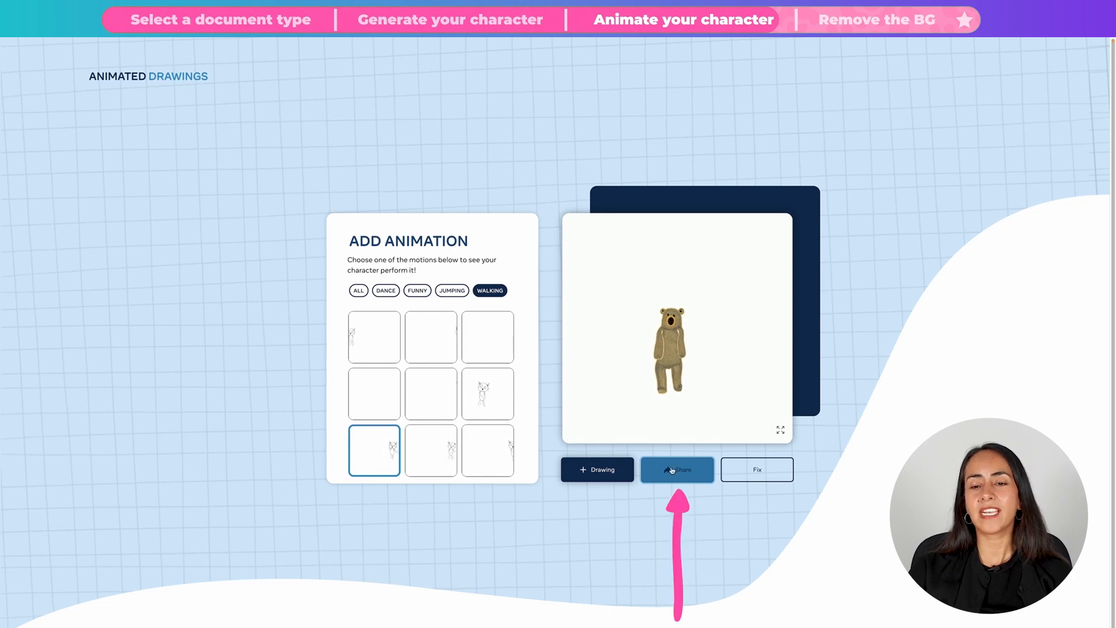
Step: Preview another motion, choose the first Funny motion and share out the finished animation
{"action": "left_click", "coordinate": [676, 469]}
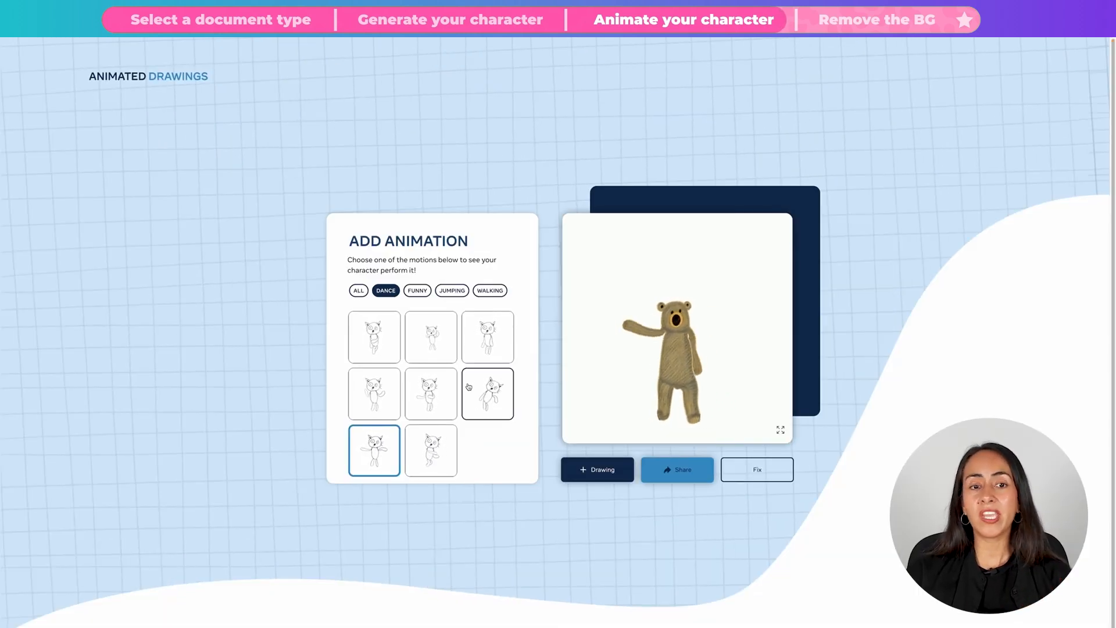
{"action": "left_click", "coordinate": [416, 290]}
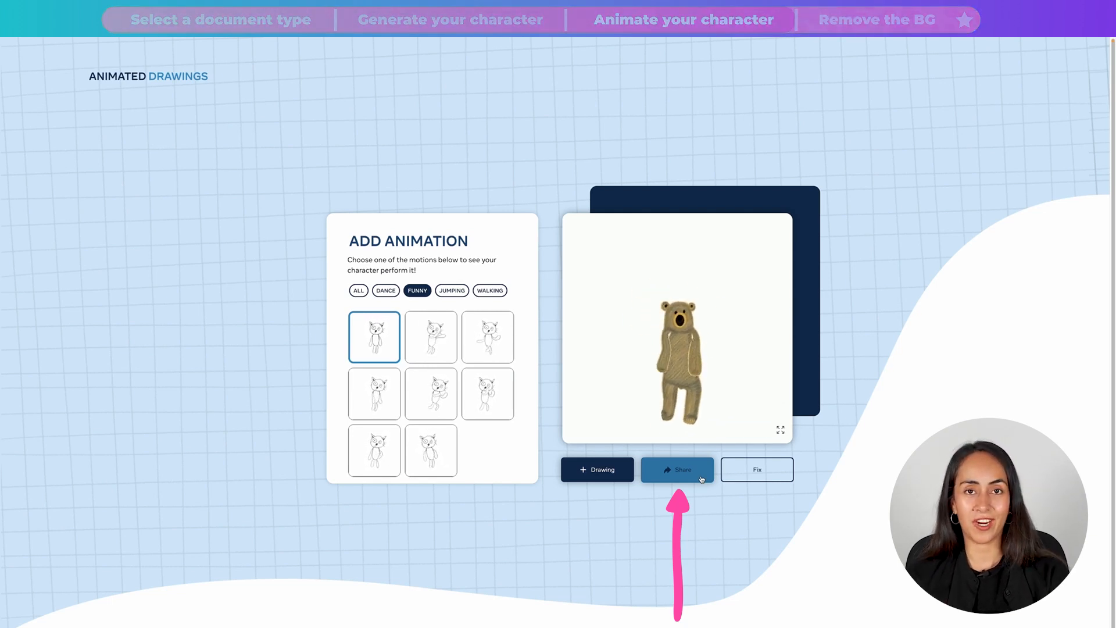
{"action": "left_click", "coordinate": [881, 19]}
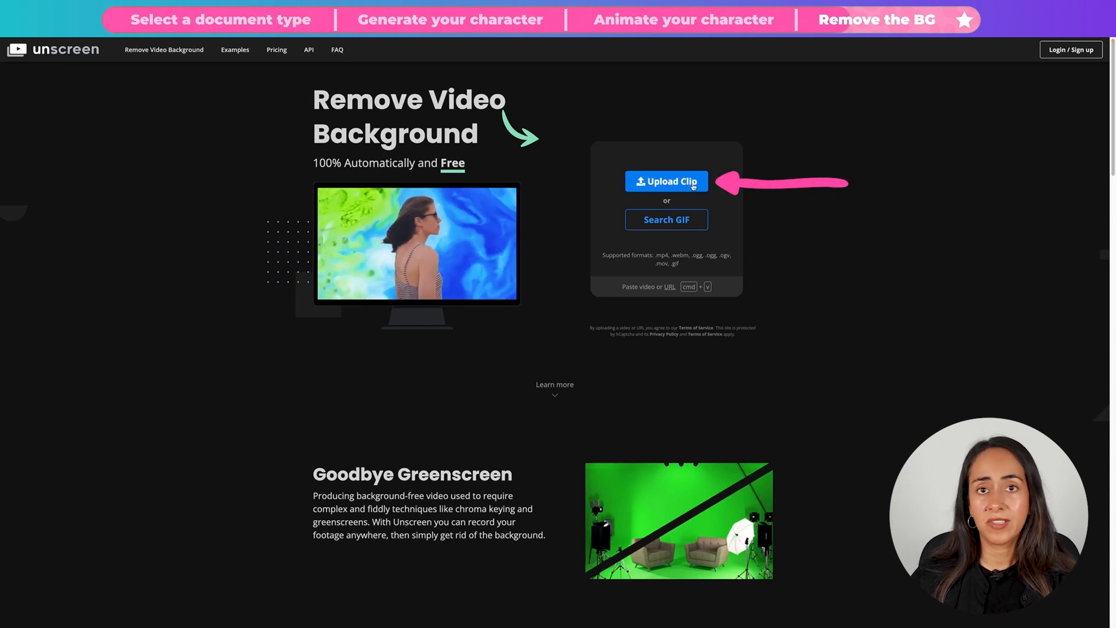
Step: Upload the bear clip to Unscreen, download the background-free result and save it to the Character folder
{"action": "left_click", "coordinate": [666, 182]}
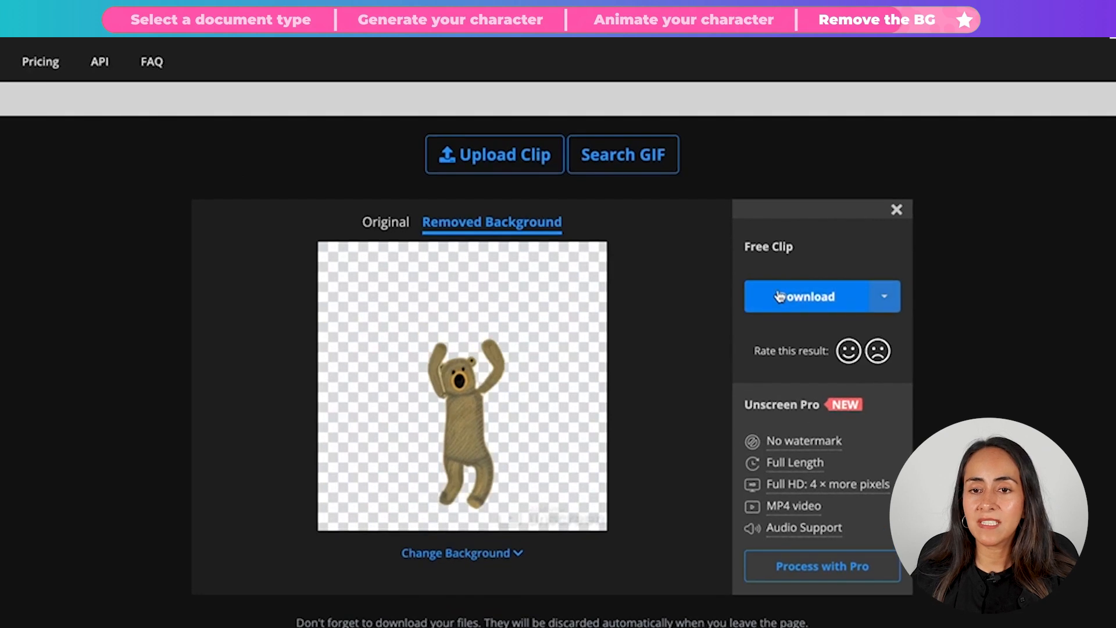
{"action": "left_click", "coordinate": [808, 297]}
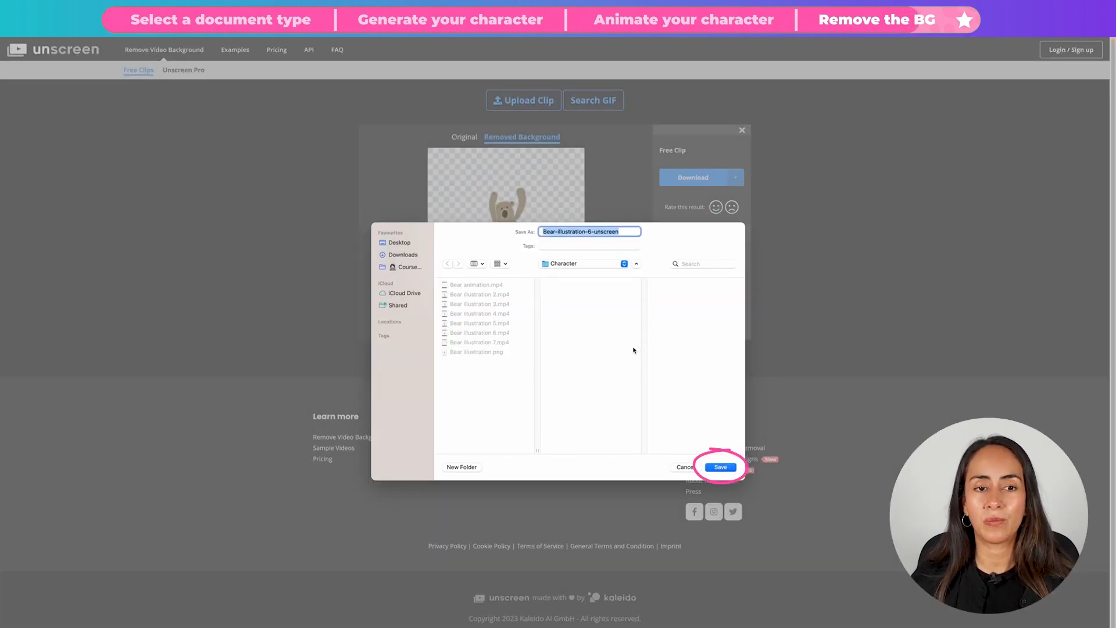
{"action": "left_click", "coordinate": [721, 467]}
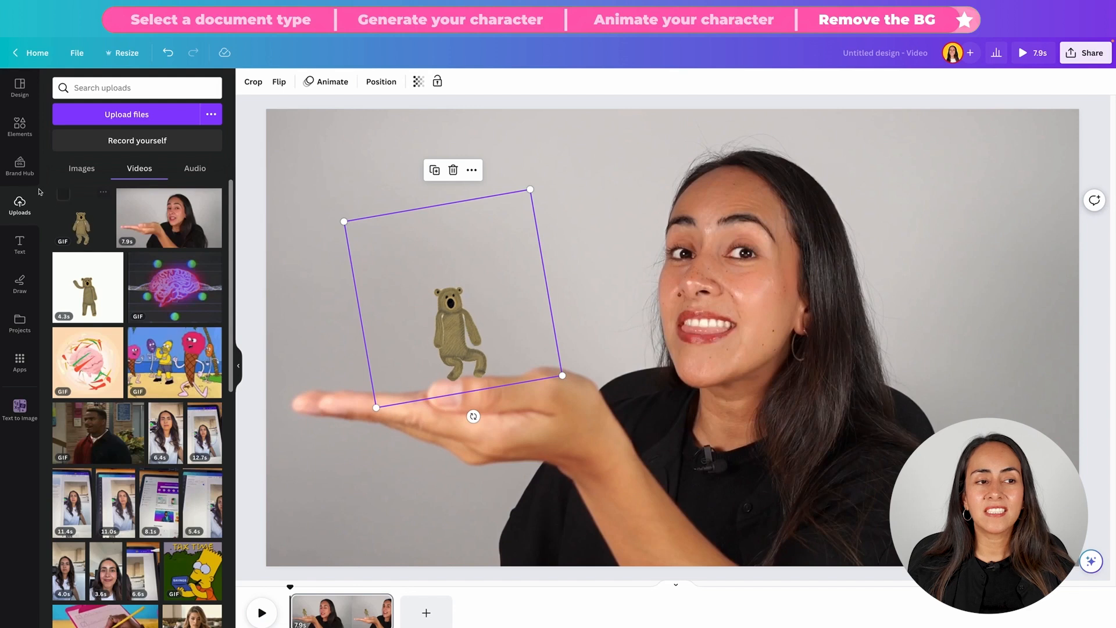